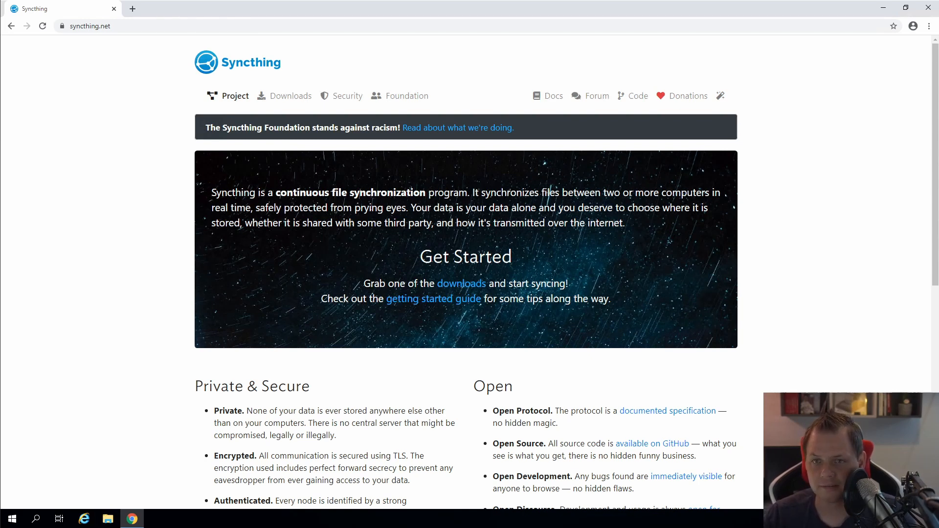
pyautogui.moveTo(118, 158)
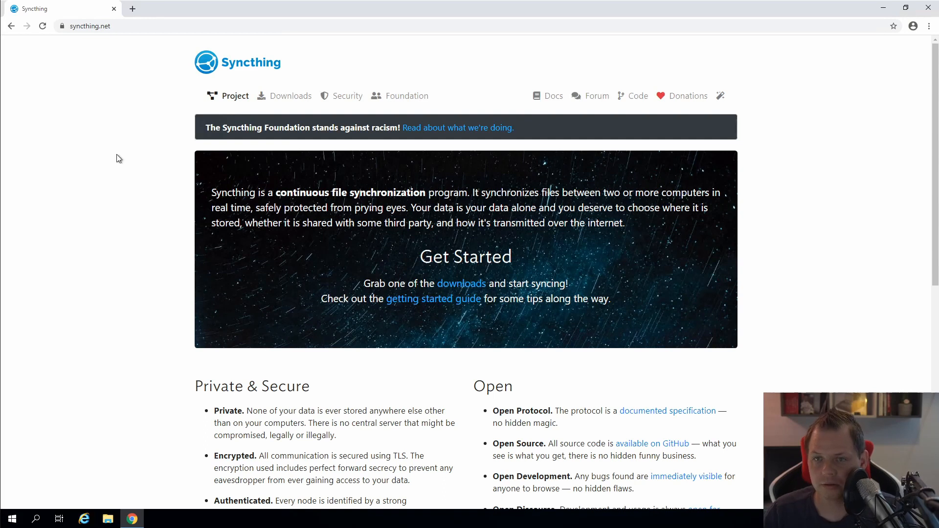
# Step: Download the Syncthing v1.8.0 Windows 64-bit (x86-64) zip from syncthing.net's Downloads page
pyautogui.click(290, 96)
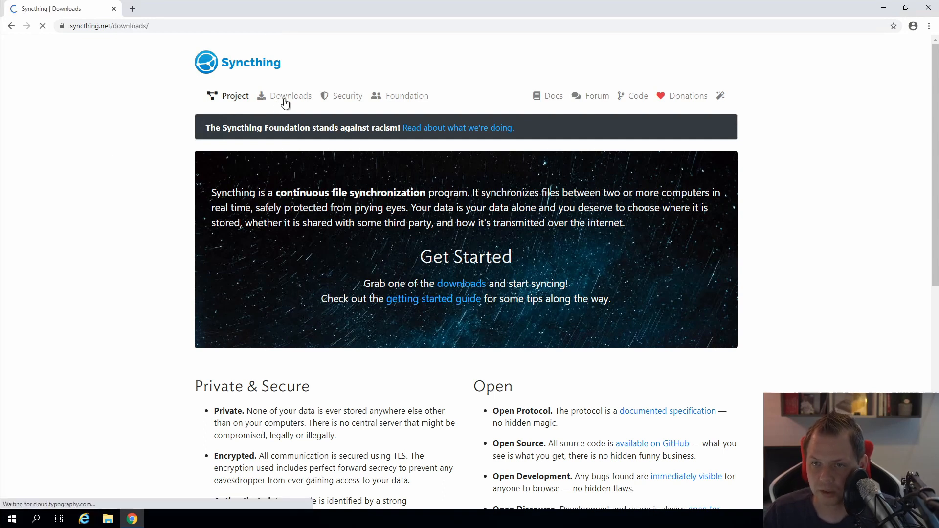
pyautogui.click(291, 96)
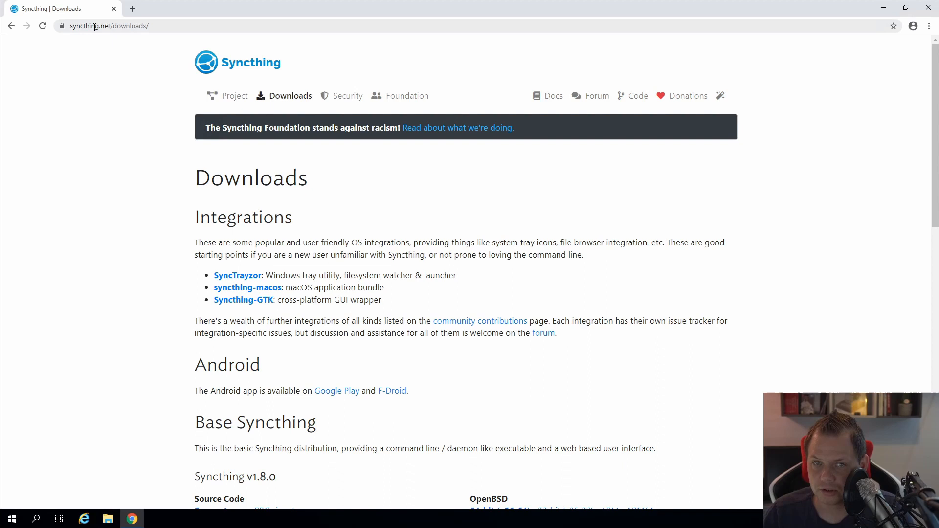
pyautogui.moveTo(324, 246)
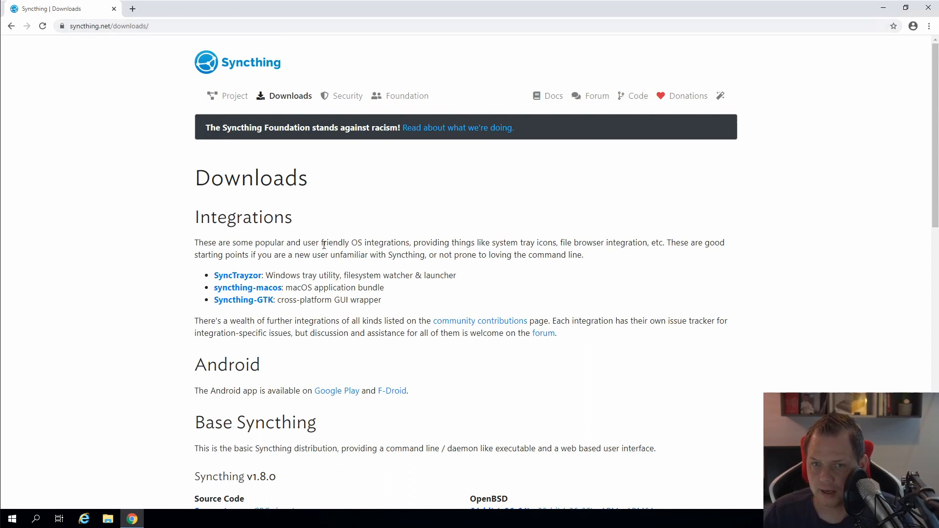
pyautogui.scroll(-3)
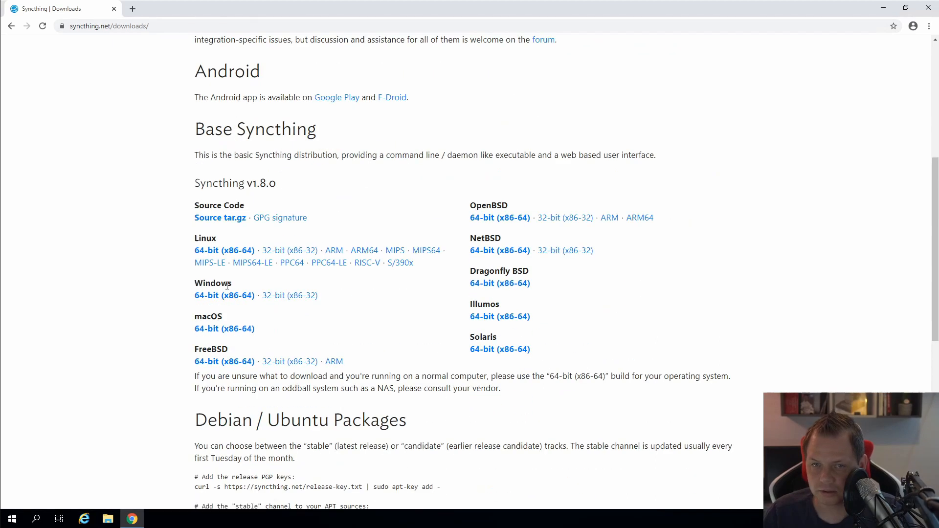
pyautogui.moveTo(223, 301)
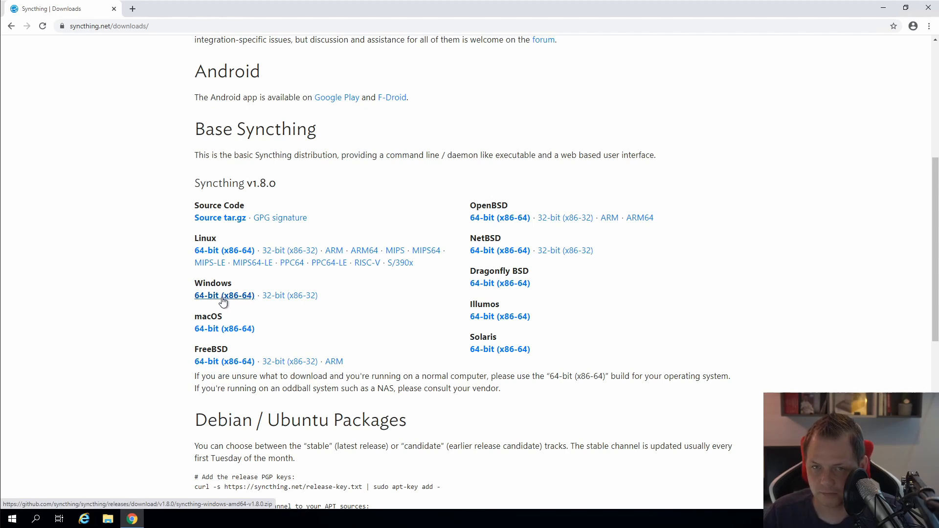
pyautogui.click(224, 295)
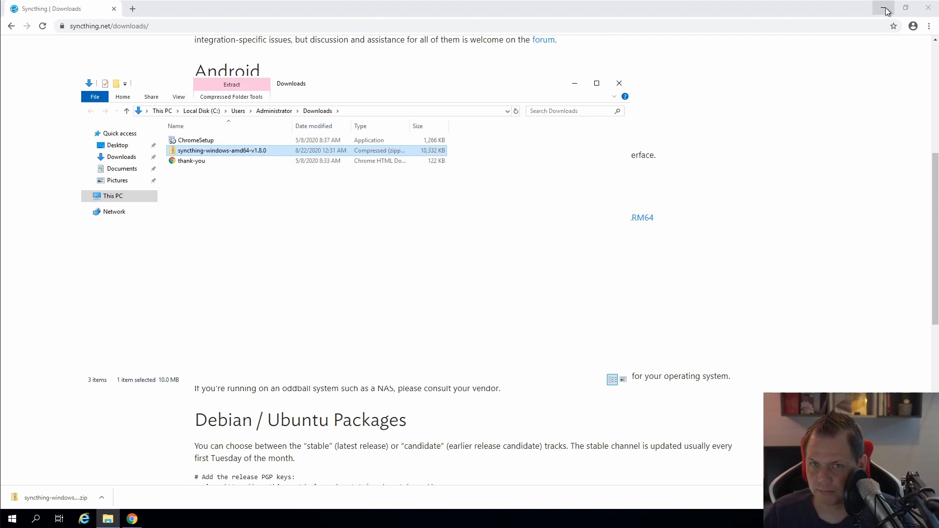
# Step: Extract the archive's inner Syncthing folder contents into a new C:\syncthing folder
pyautogui.click(882, 7)
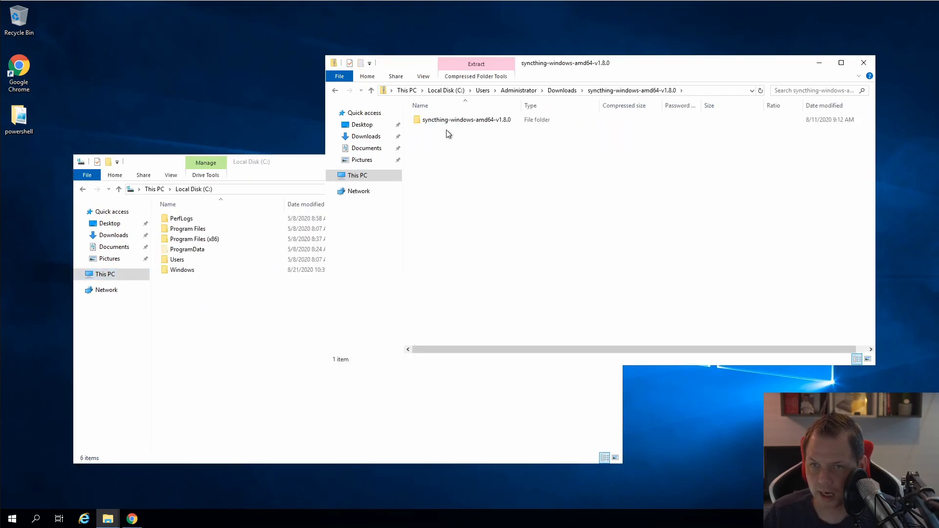
pyautogui.click(467, 120)
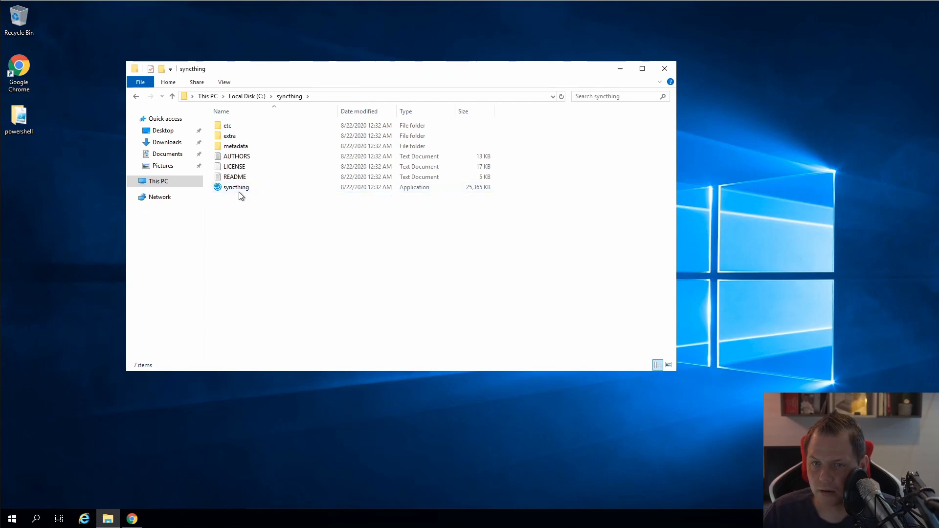
pyautogui.moveTo(237, 187)
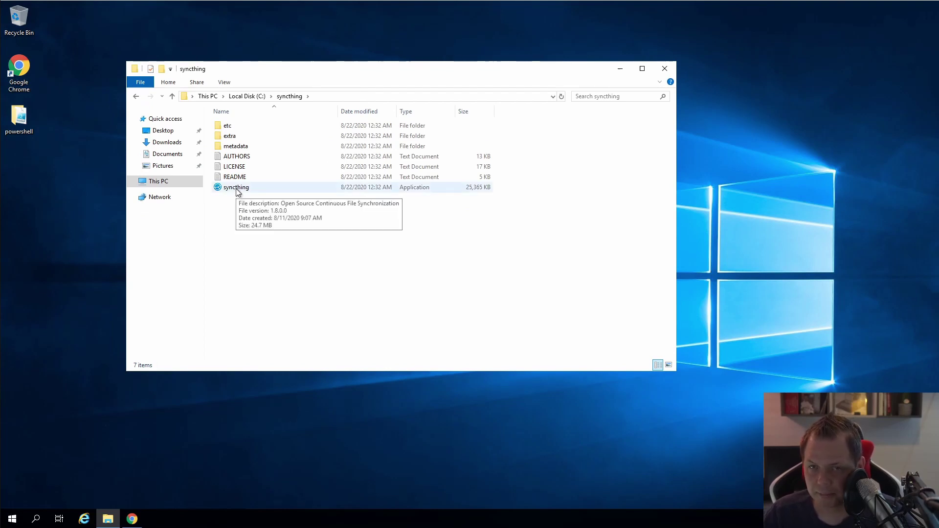
pyautogui.moveTo(249, 192)
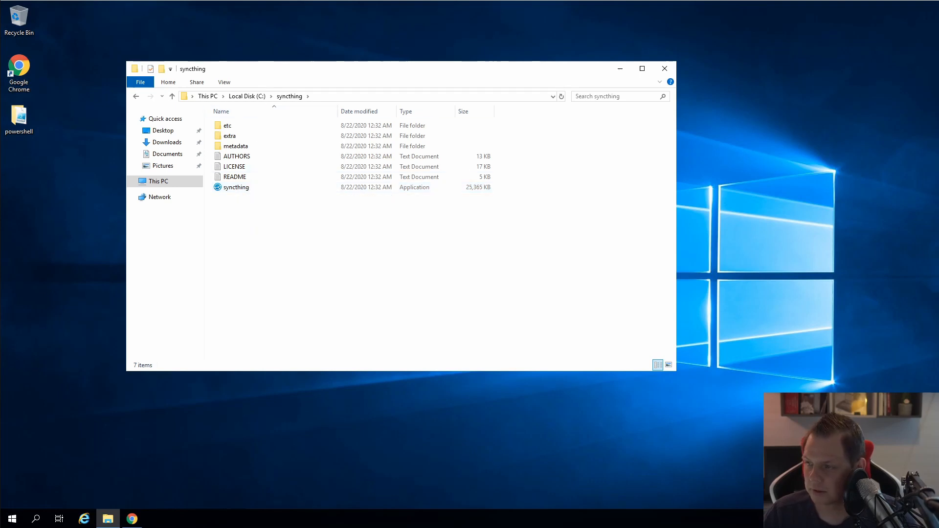
pyautogui.moveTo(460, 239)
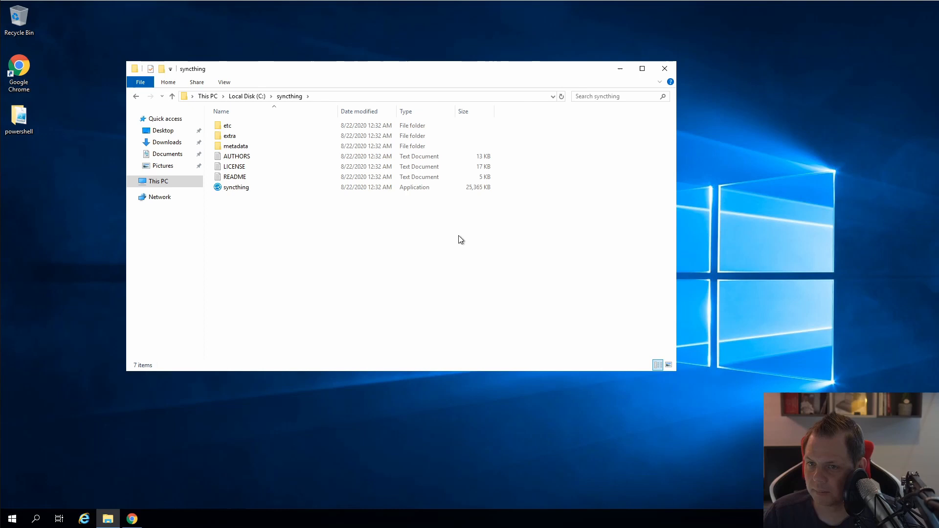
pyautogui.moveTo(450, 241)
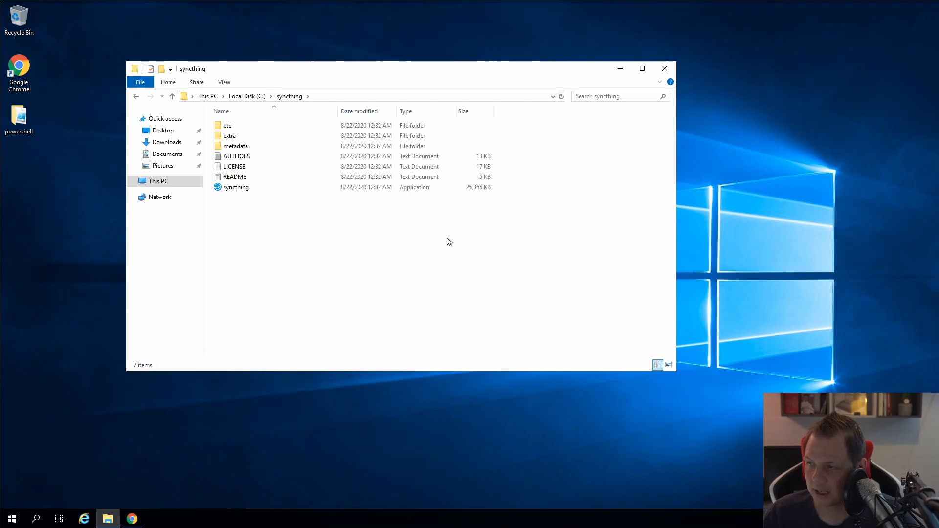
pyautogui.click(235, 188)
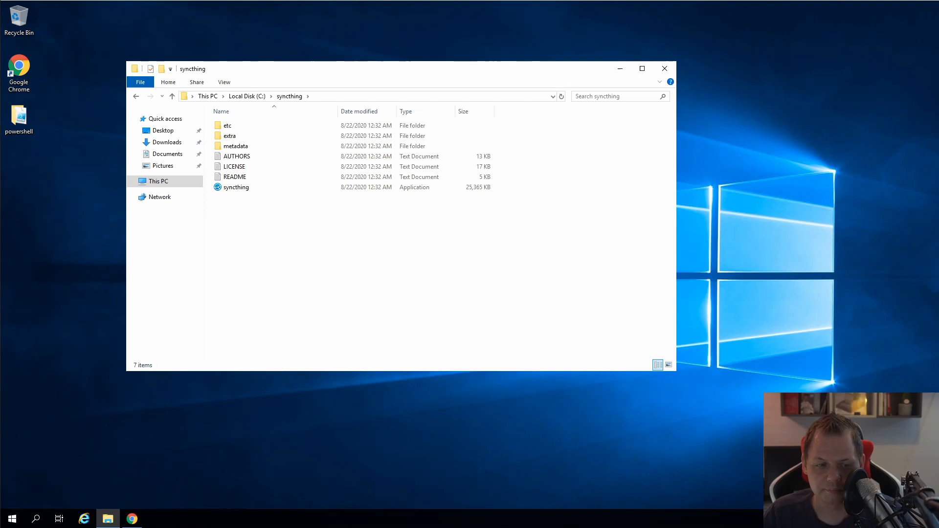
# Step: Launch syncthing.exe from C:\syncthing and answer No to anonymous usage reporting
pyautogui.click(235, 188)
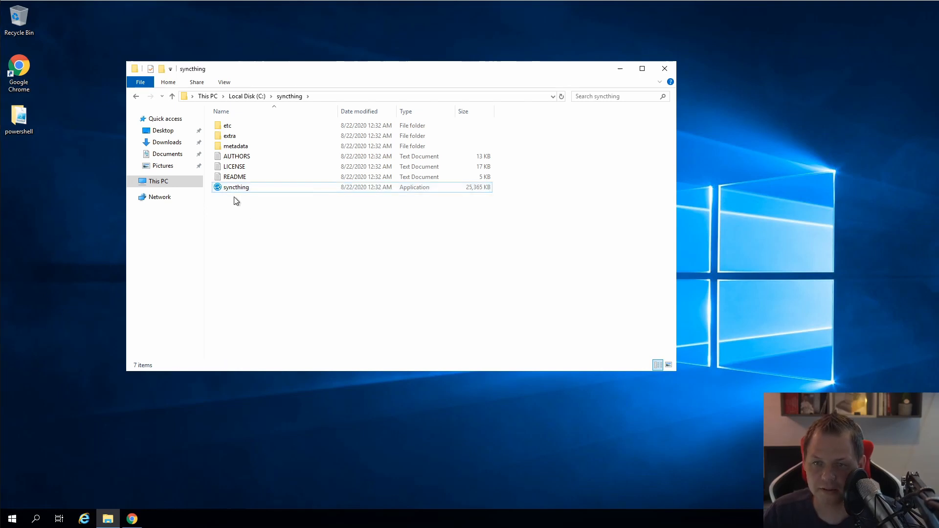
pyautogui.click(235, 187)
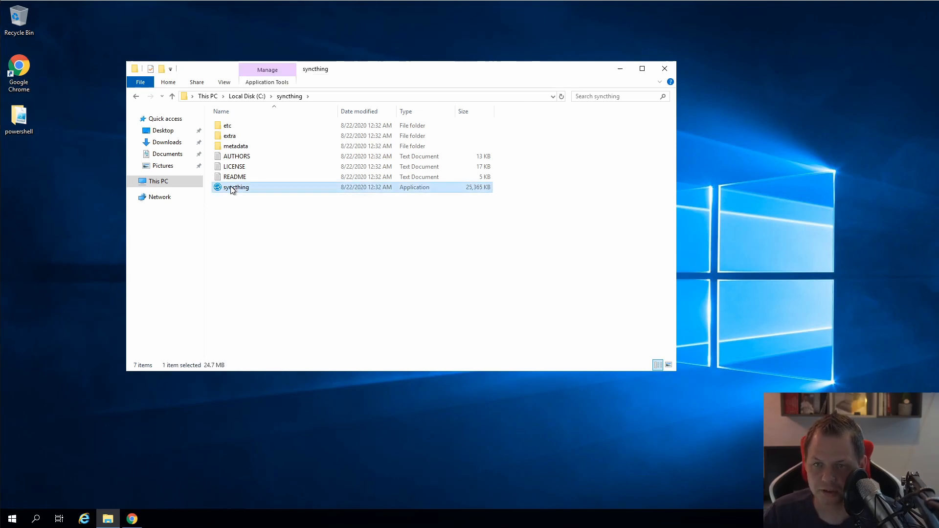
pyautogui.doubleClick(236, 187)
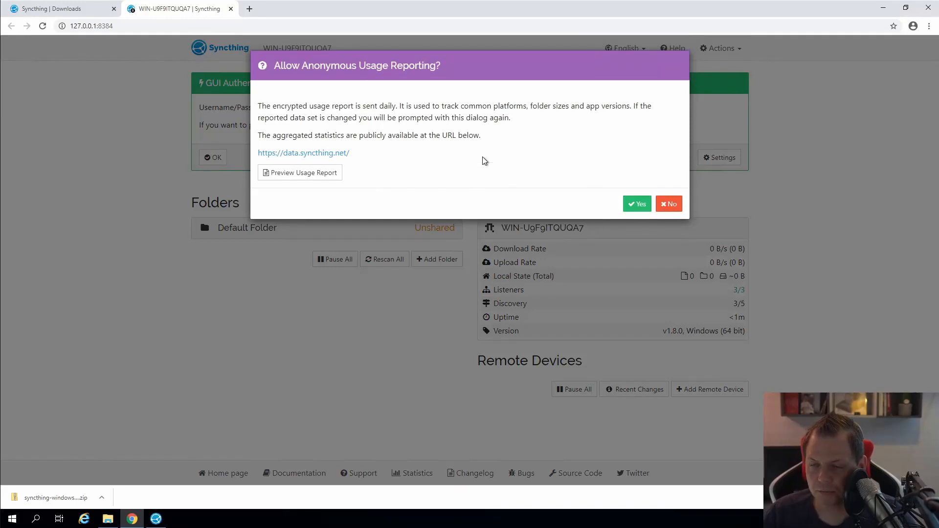
pyautogui.moveTo(487, 169)
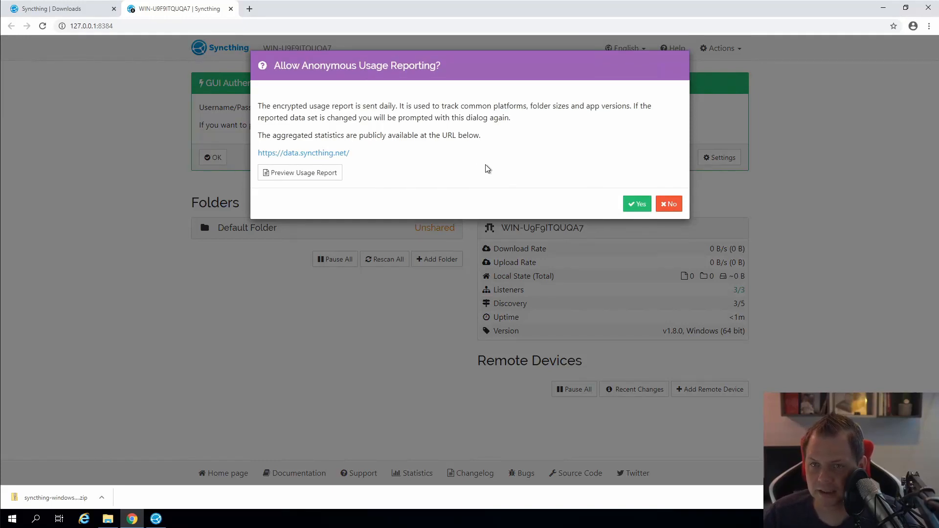
pyautogui.moveTo(581, 154)
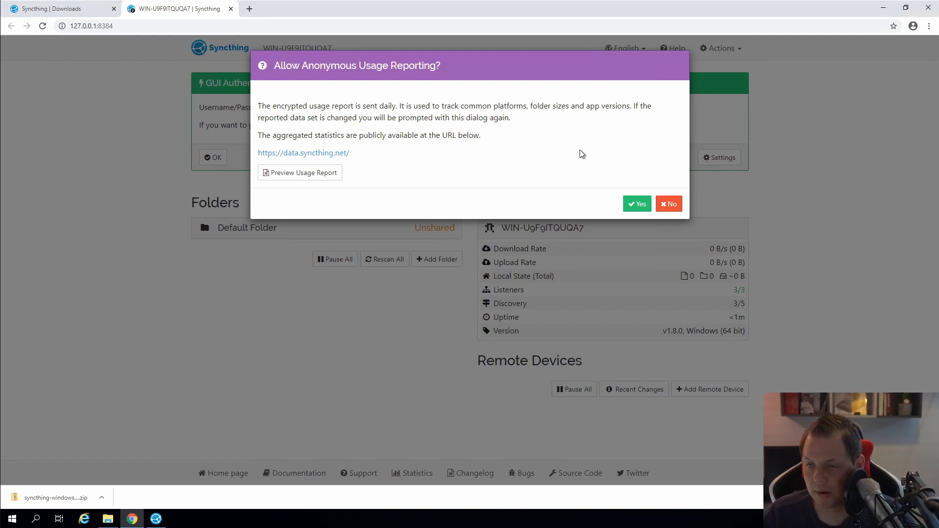
pyautogui.moveTo(615, 173)
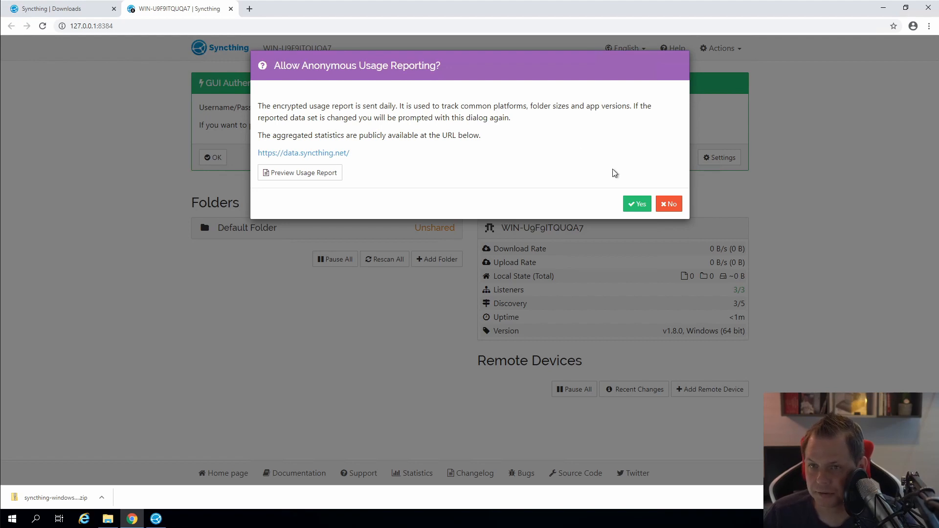
pyautogui.click(669, 203)
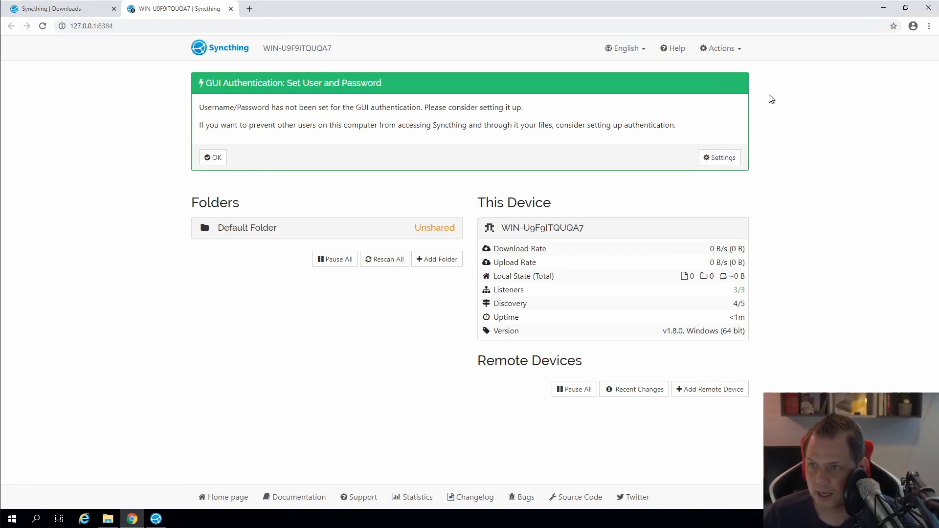
pyautogui.moveTo(564, 83)
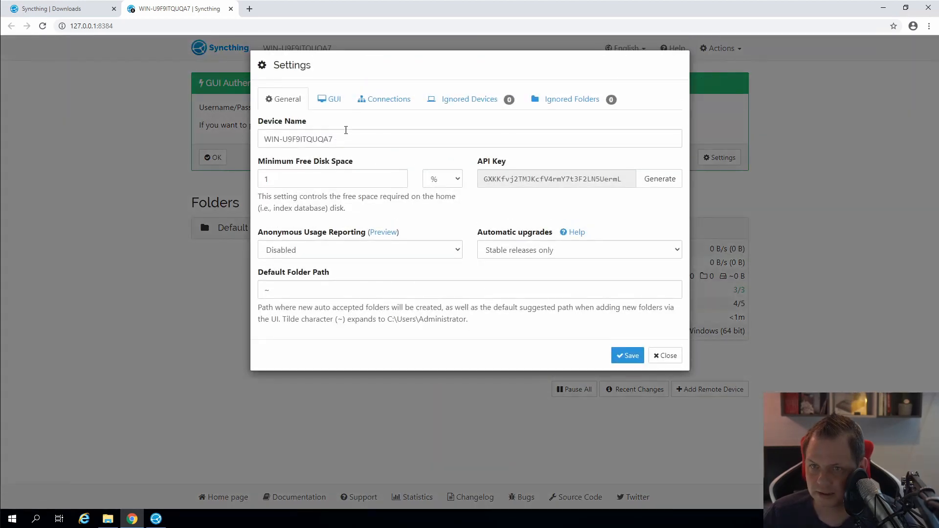
# Step: Set GUI authentication user admin with a password, untick Start Browser, and save
pyautogui.click(329, 99)
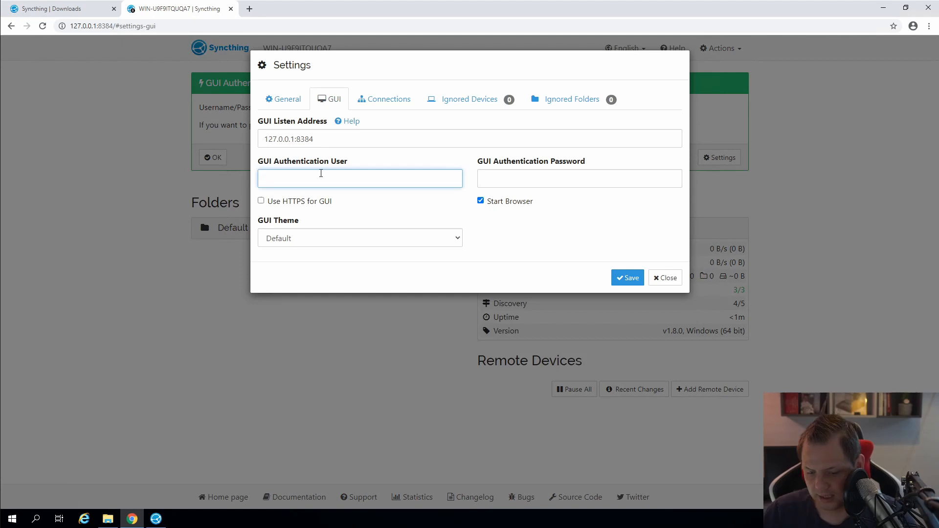
pyautogui.write('admin')
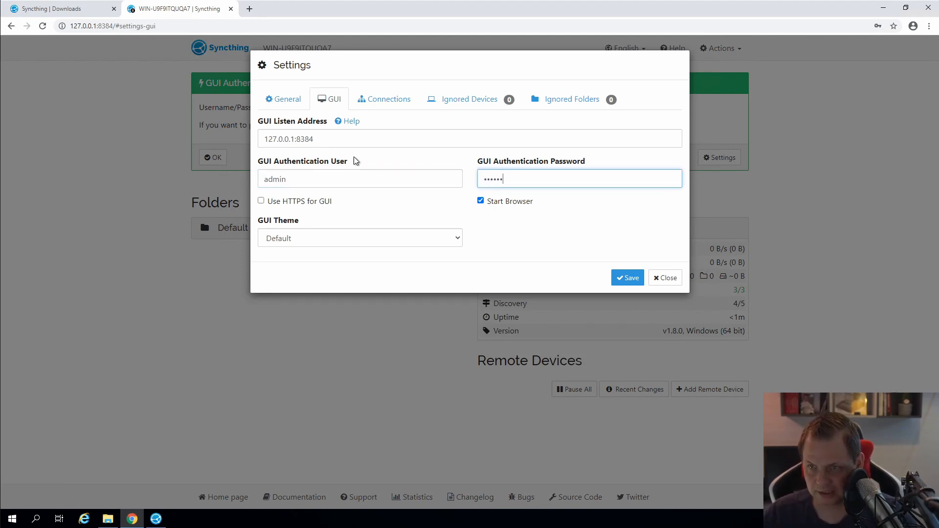
pyautogui.click(480, 200)
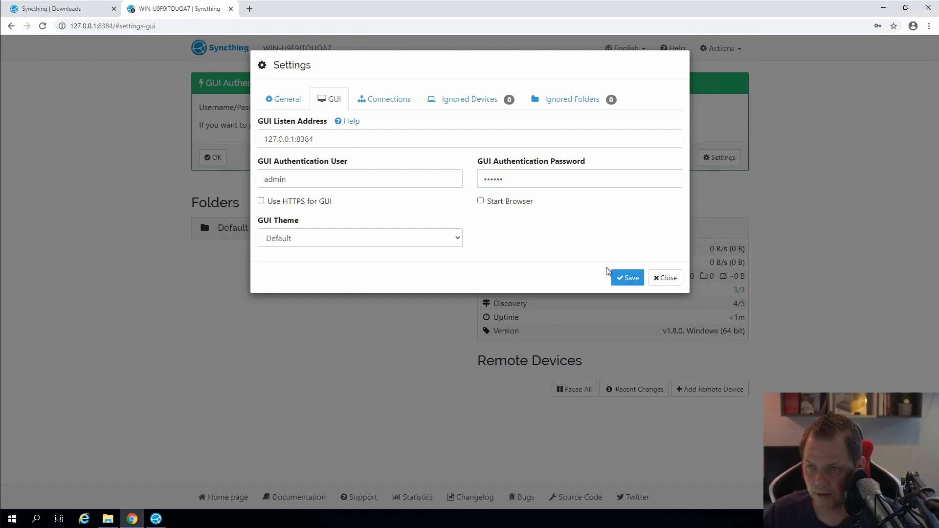
pyautogui.moveTo(556, 159)
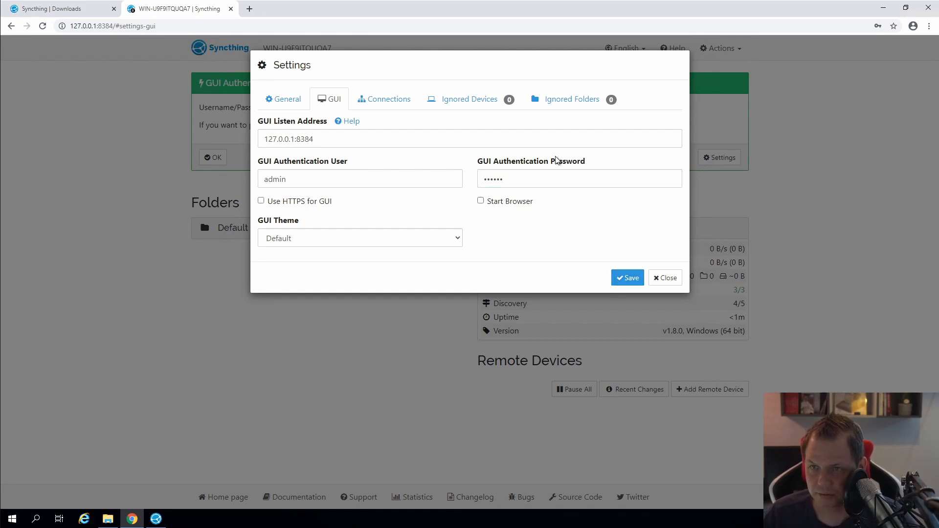
pyautogui.click(469, 99)
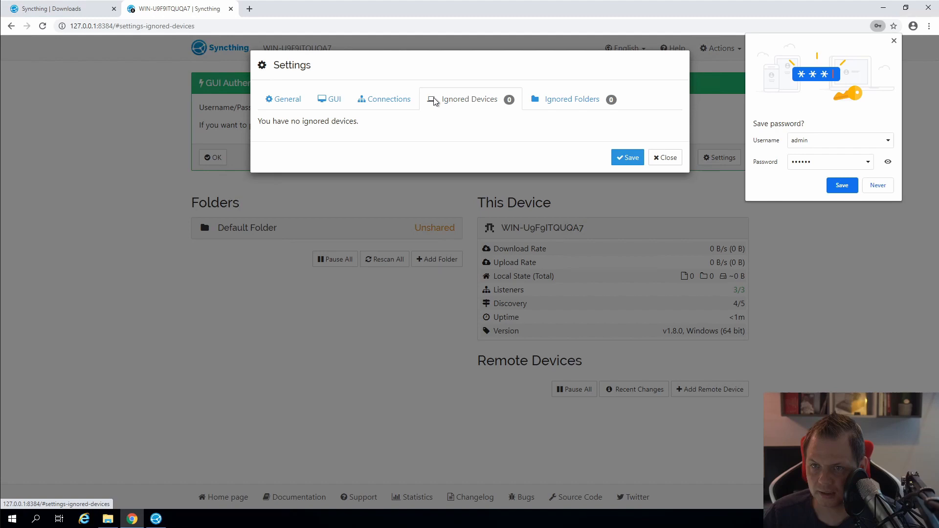
pyautogui.click(330, 99)
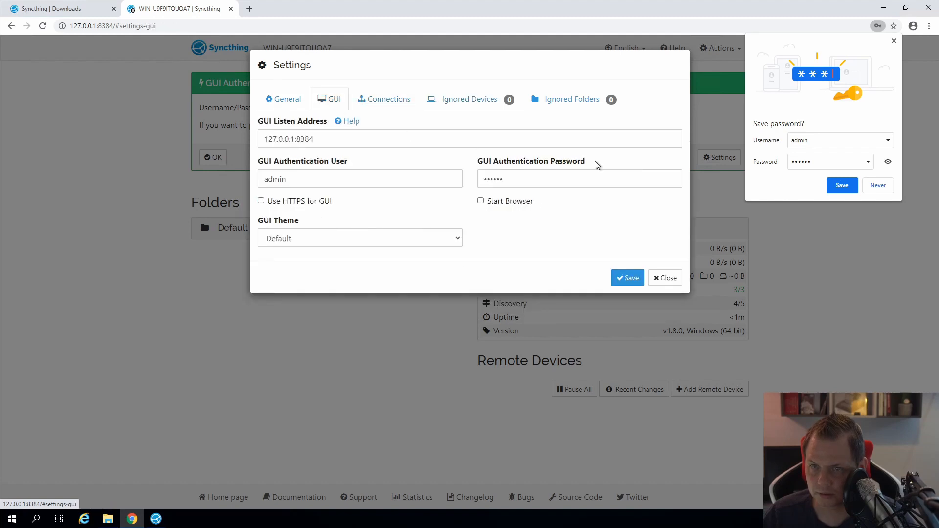
pyautogui.click(287, 98)
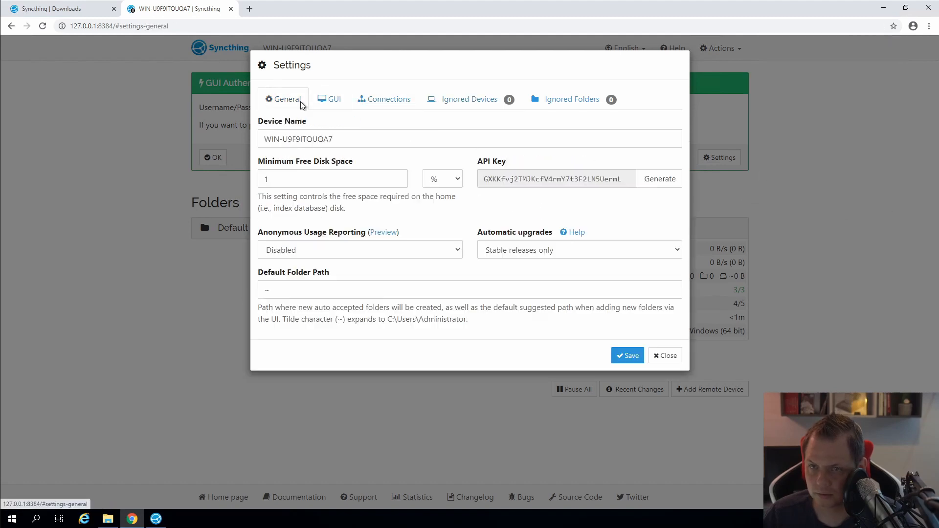
pyautogui.moveTo(551, 260)
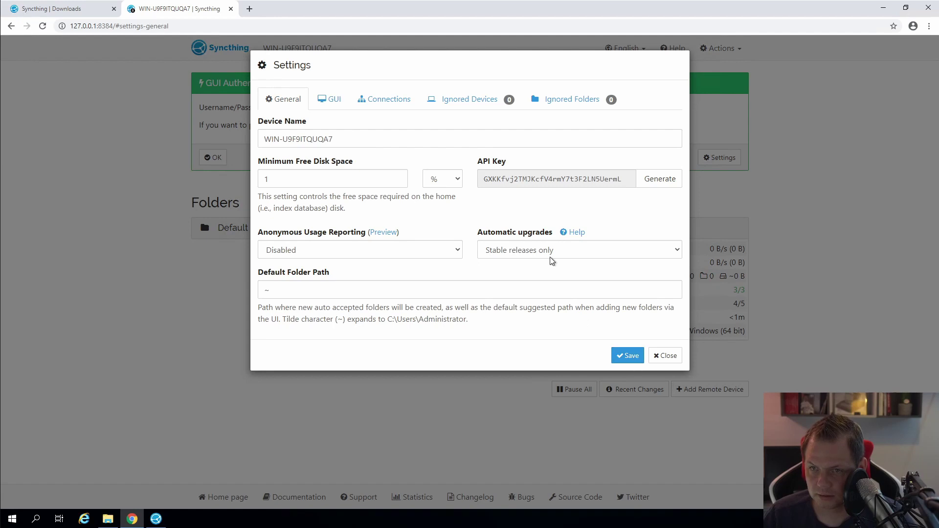
pyautogui.click(628, 356)
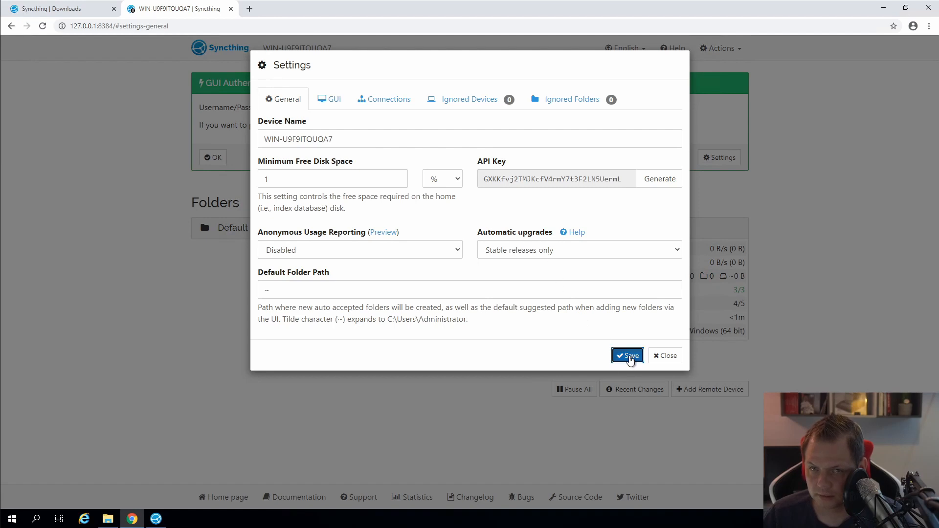
# Step: Sign in to the Syncthing web interface as admin
pyautogui.click(628, 356)
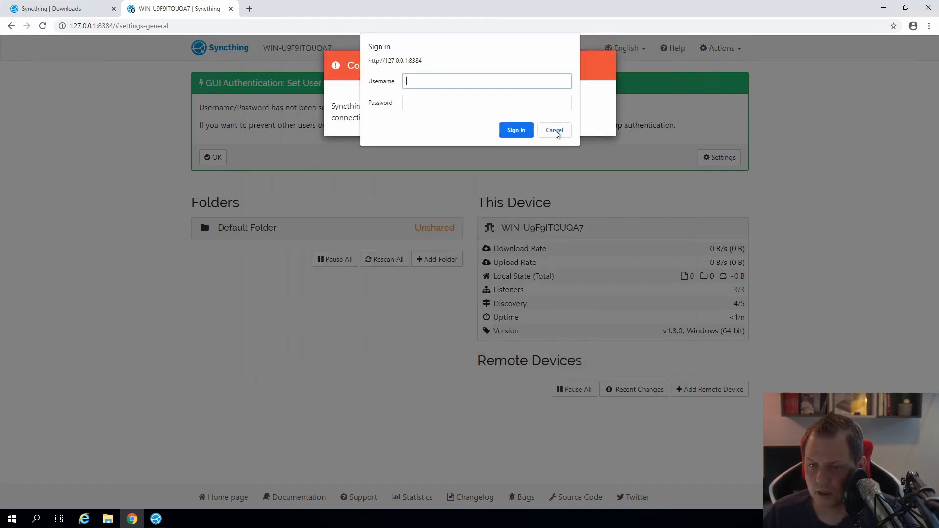
pyautogui.write('admin')
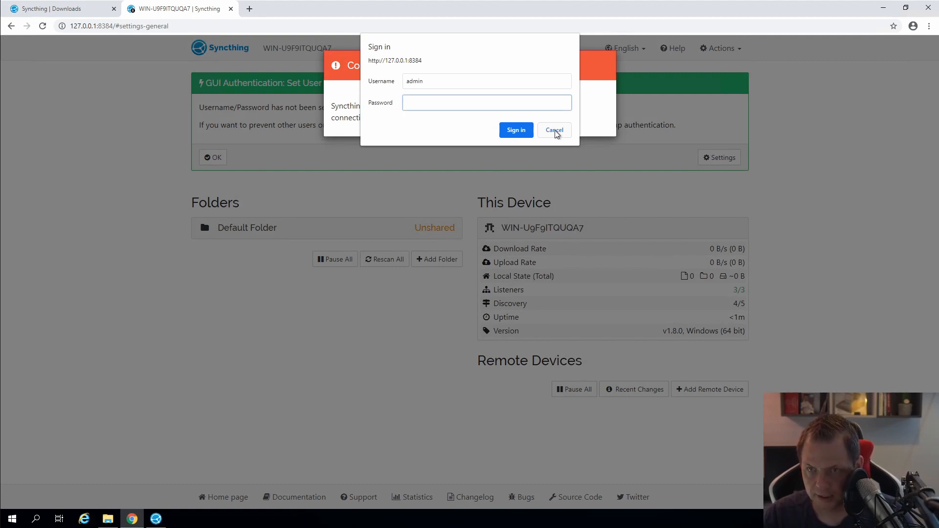
pyautogui.write('•')
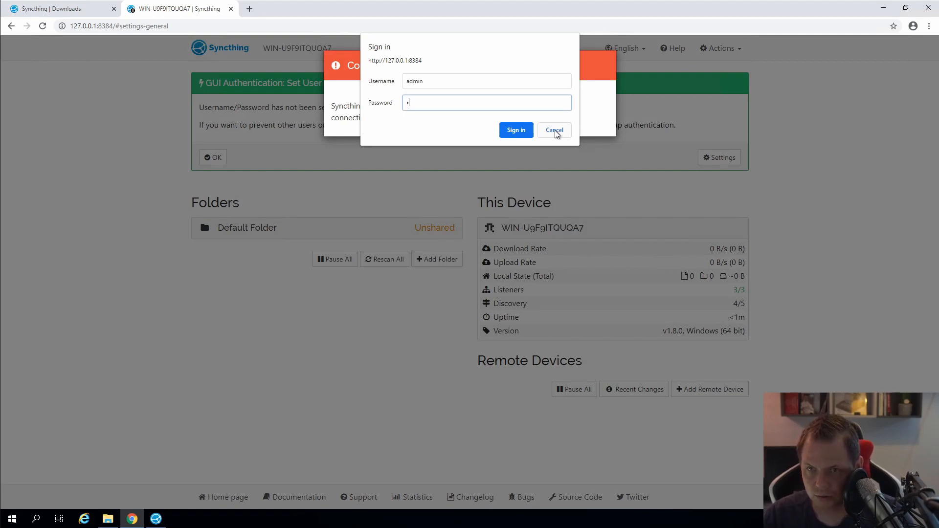
pyautogui.click(555, 130)
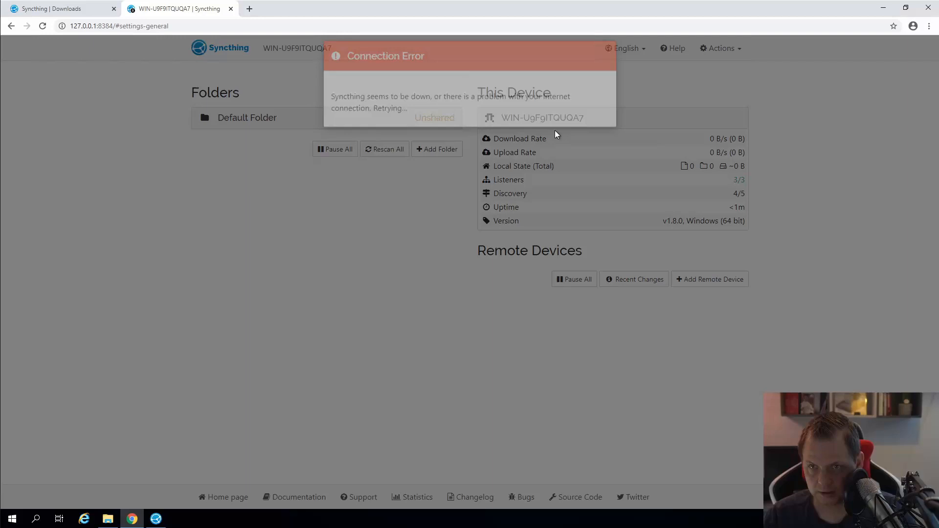
# Step: Set the Default Folder Path to ~ in Settings, save, and dismiss the notice
pyautogui.click(721, 48)
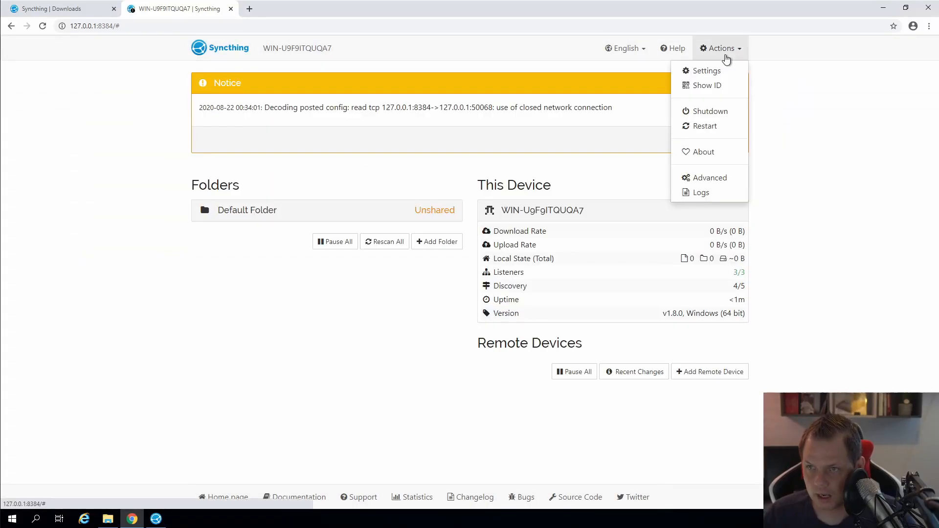
pyautogui.click(707, 70)
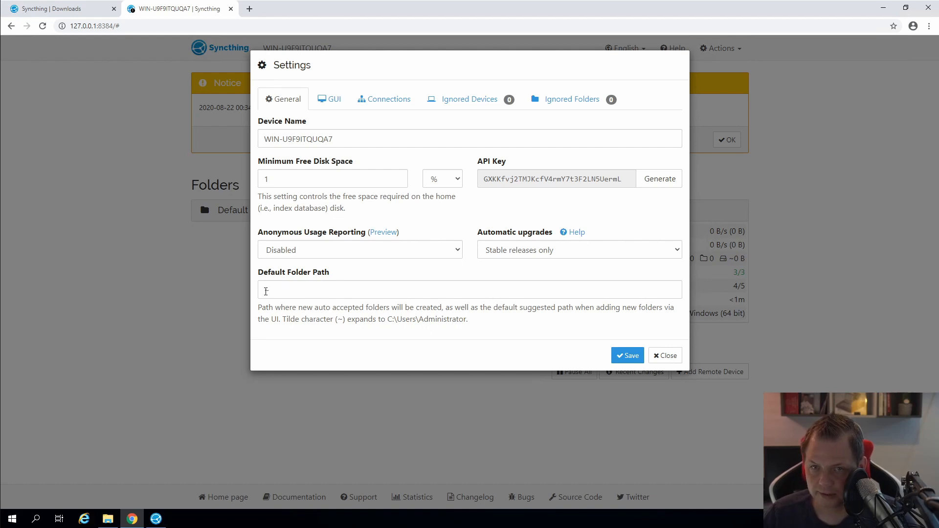
pyautogui.write('~')
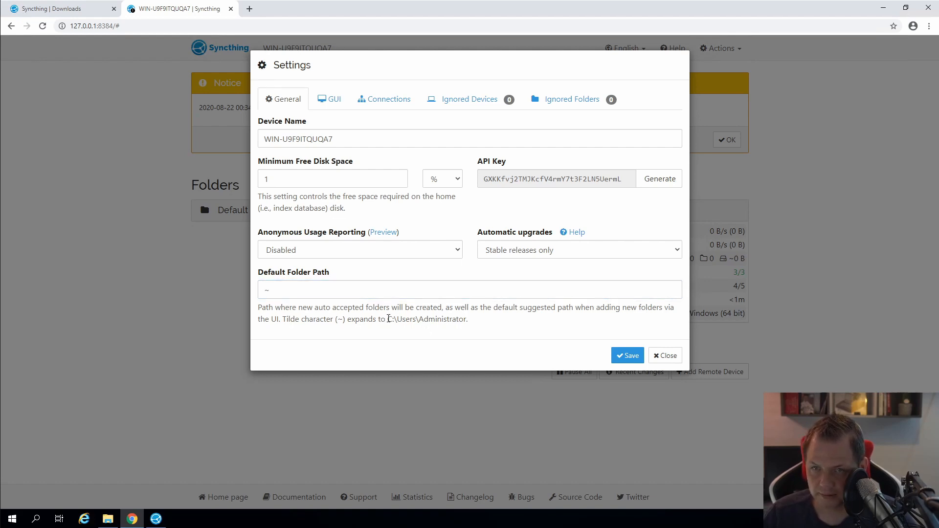
pyautogui.click(340, 290)
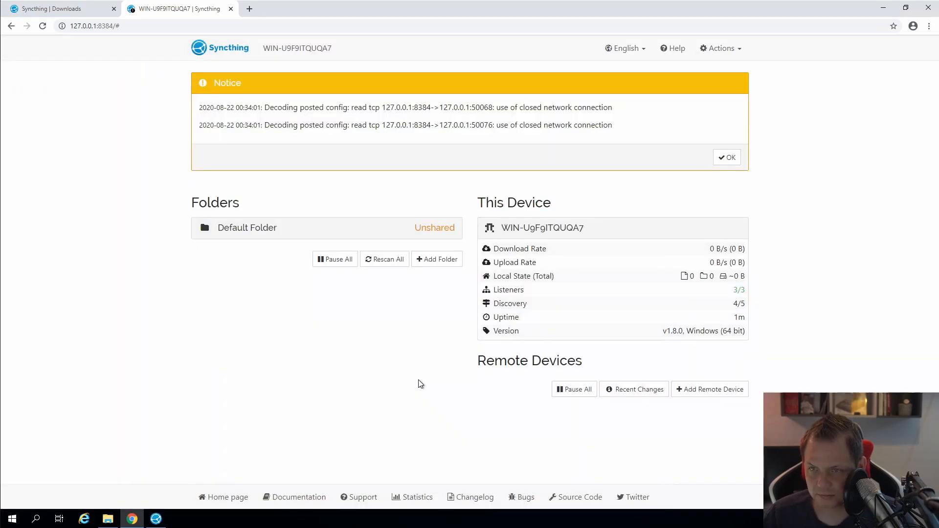
pyautogui.click(726, 157)
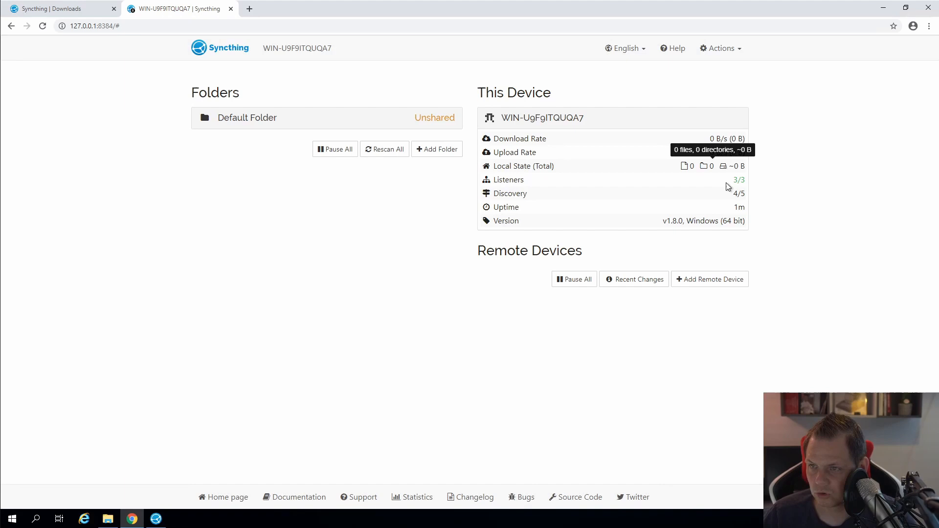
pyautogui.moveTo(460, 253)
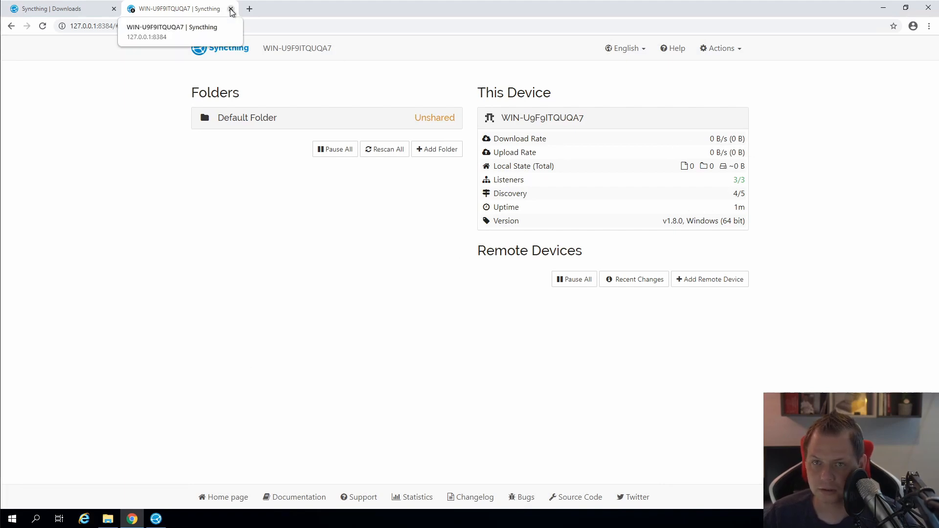
# Step: Close the dashboard tab, relaunch syncthing.exe from C:\syncthing, and start Task Scheduler
pyautogui.click(230, 9)
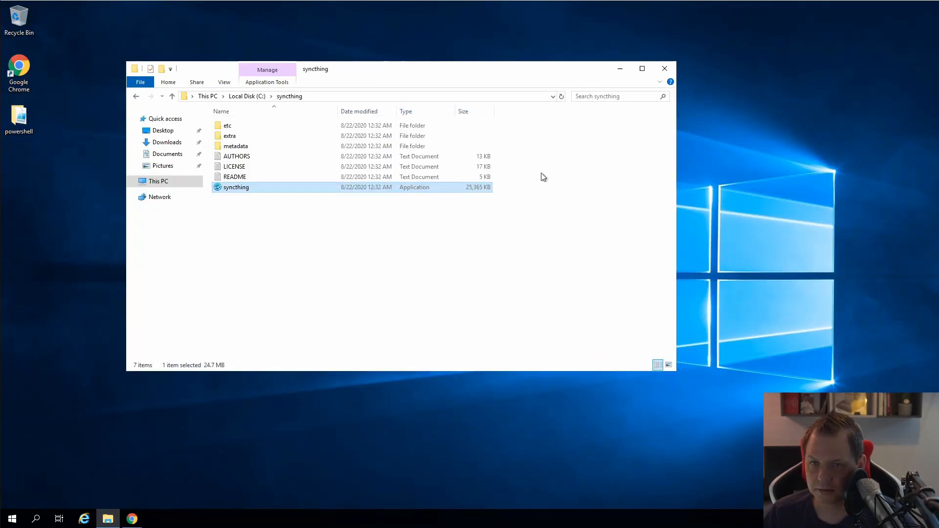
pyautogui.moveTo(235, 190)
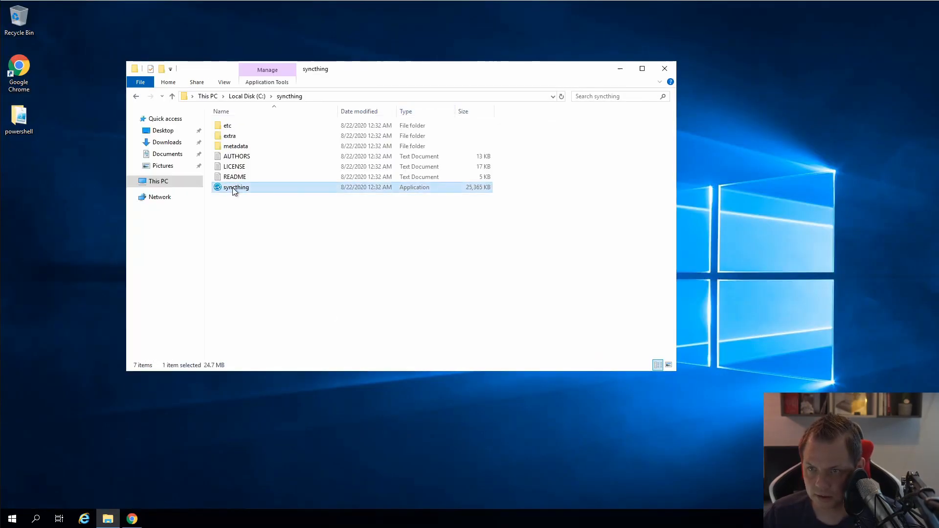
pyautogui.doubleClick(235, 187)
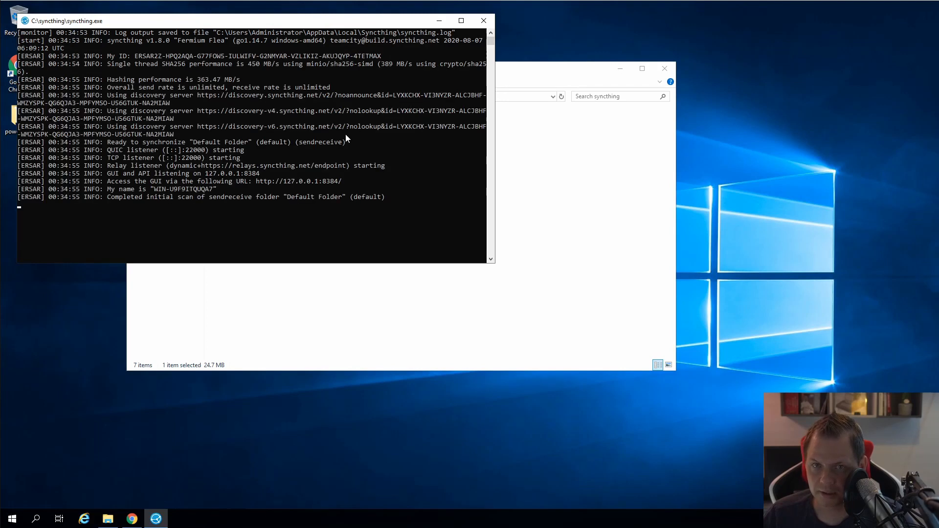
pyautogui.moveTo(216, 189)
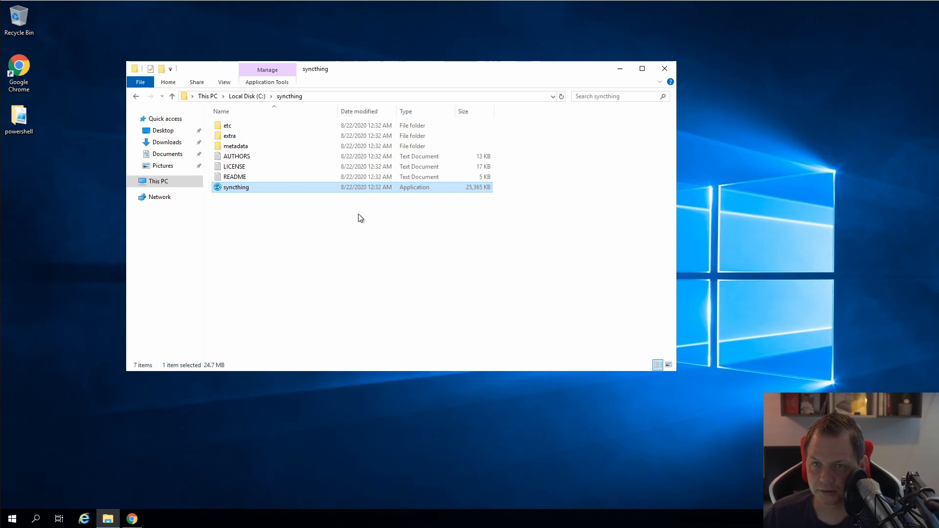
pyautogui.click(15, 519)
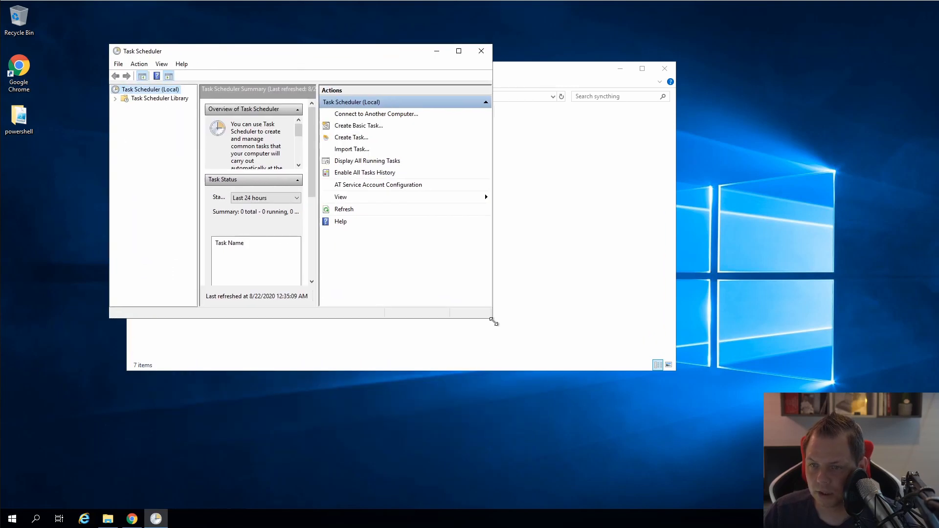
# Step: Create task 'syncthing' running whether or not logged on, without storing a password
pyautogui.moveTo(491, 321); pyautogui.dragTo(756, 422)
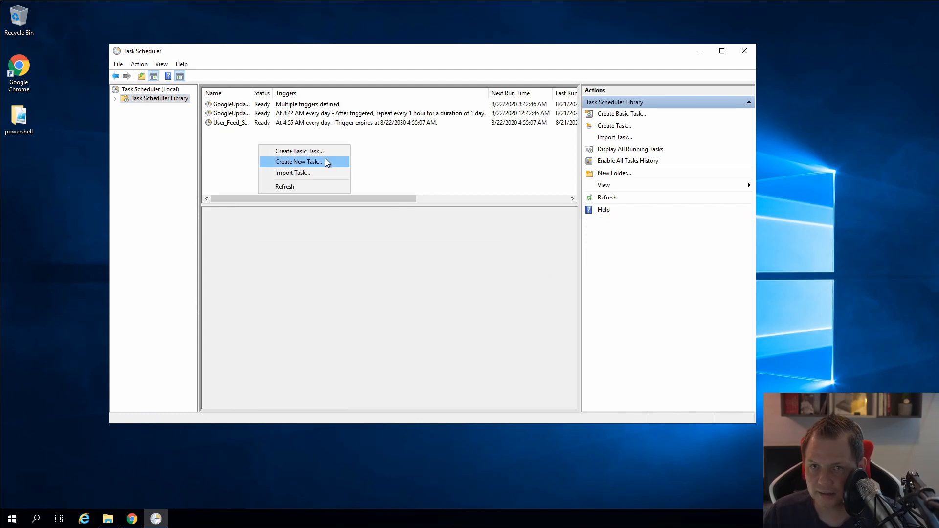
pyautogui.click(298, 161)
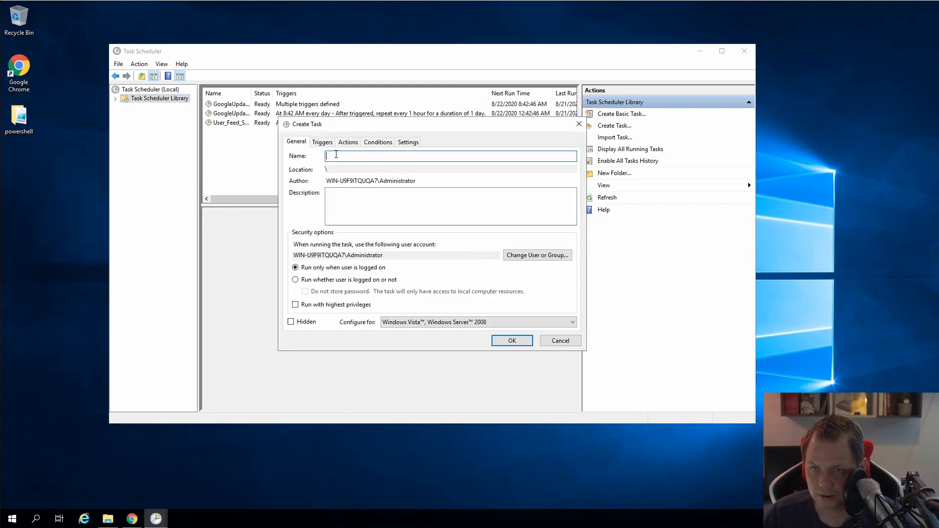
pyautogui.write('syncthing')
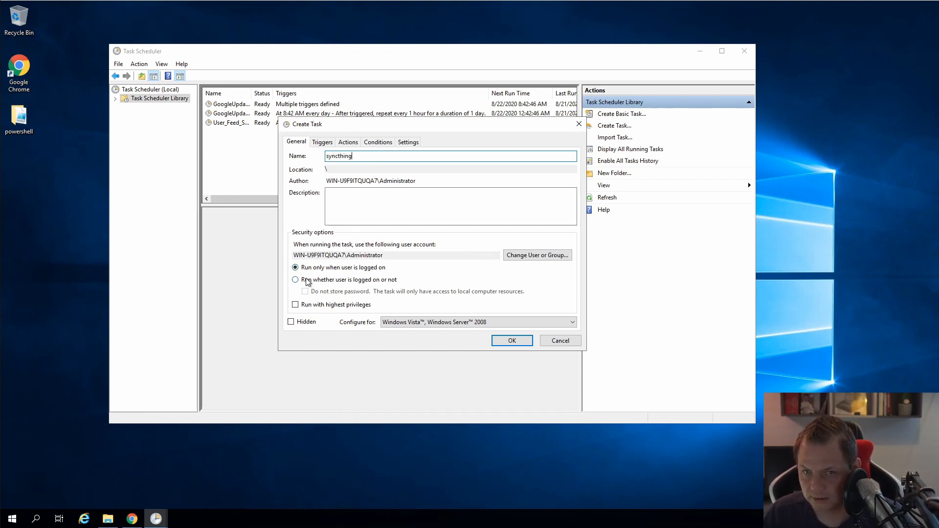
pyautogui.click(295, 280)
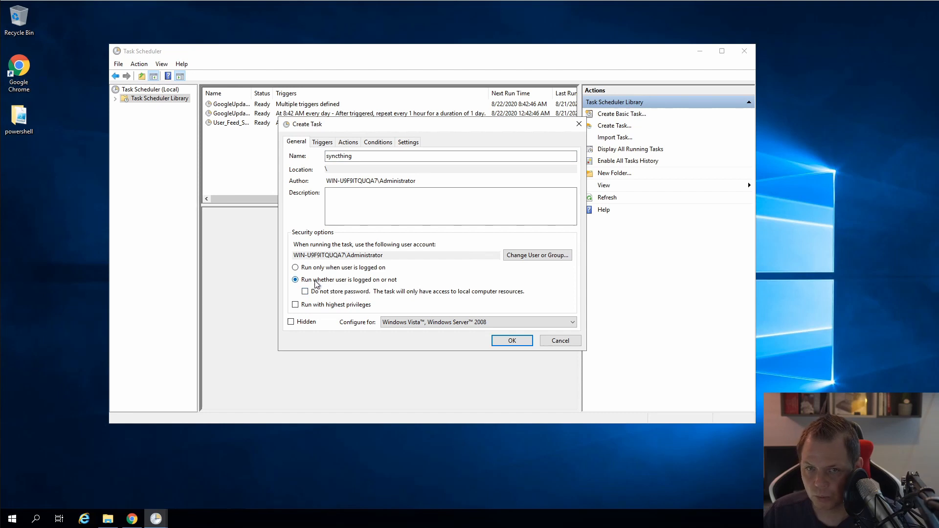
pyautogui.moveTo(392, 285)
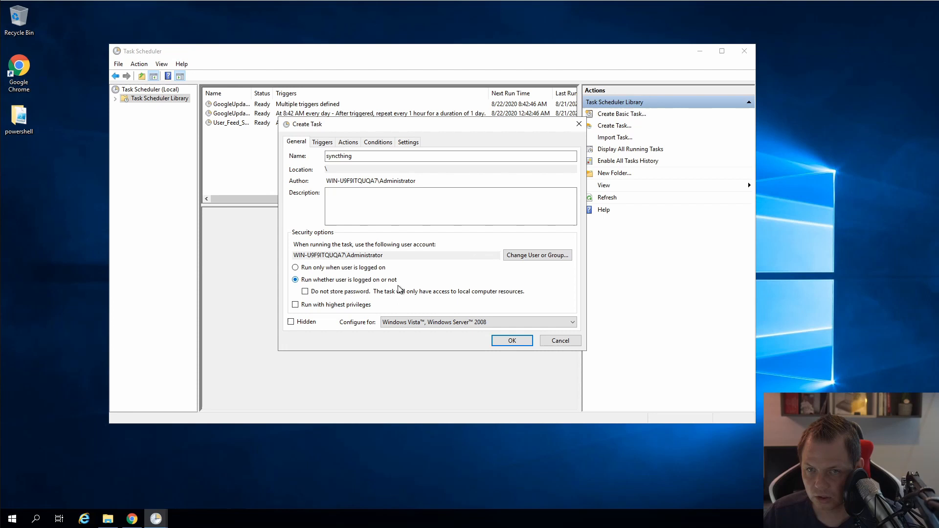
pyautogui.moveTo(340, 296)
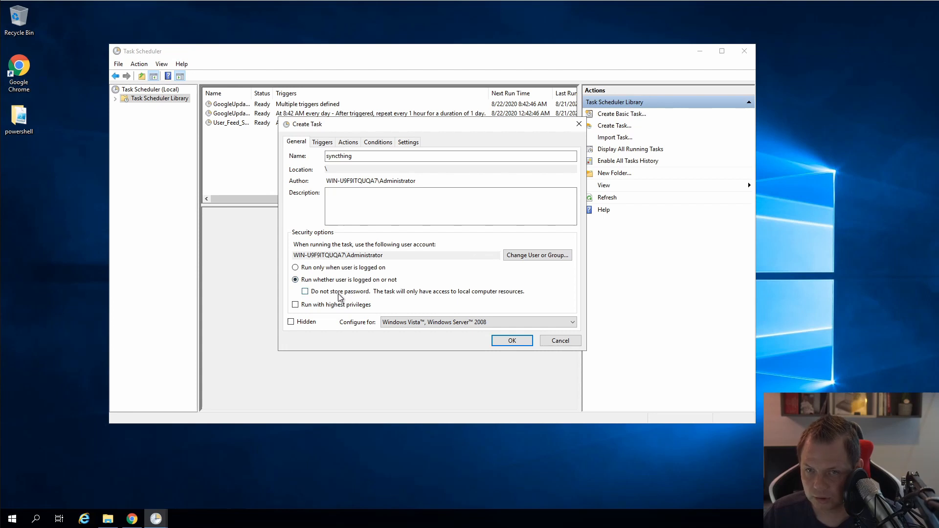
pyautogui.click(305, 292)
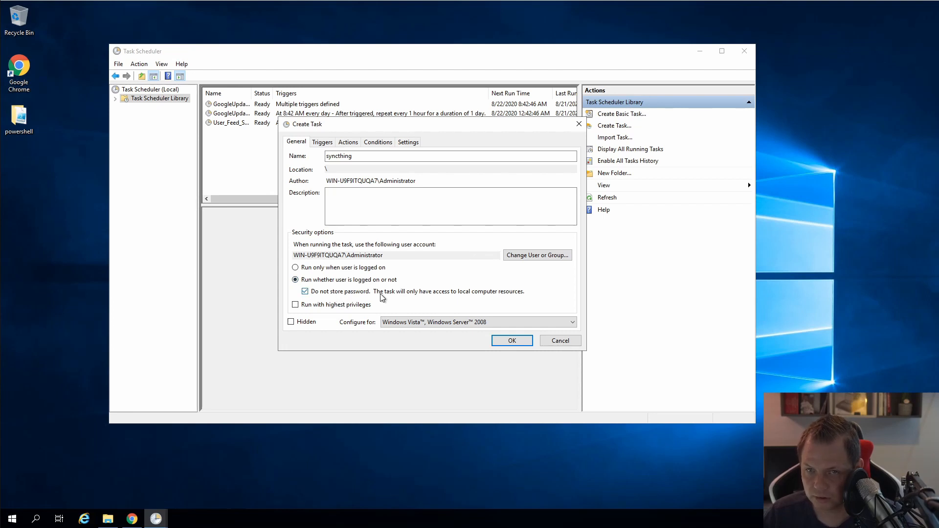
pyautogui.moveTo(510, 303)
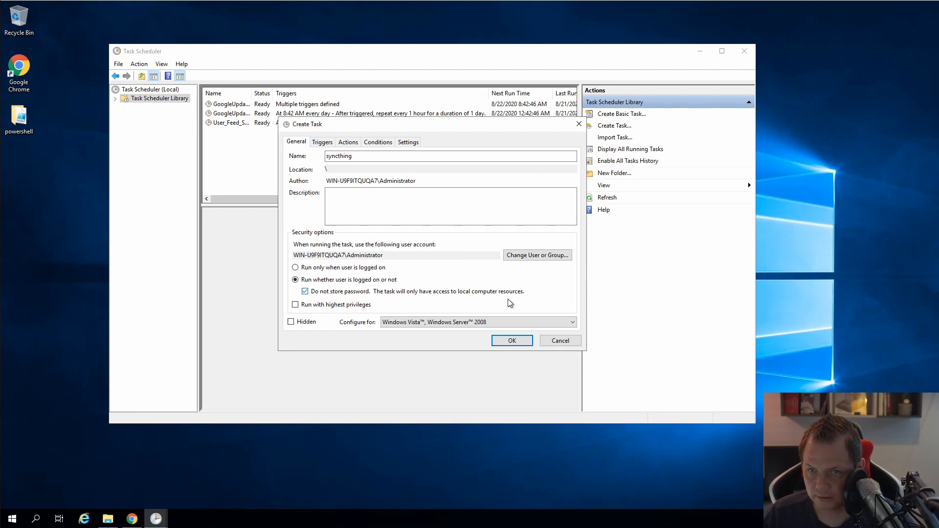
pyautogui.moveTo(507, 267)
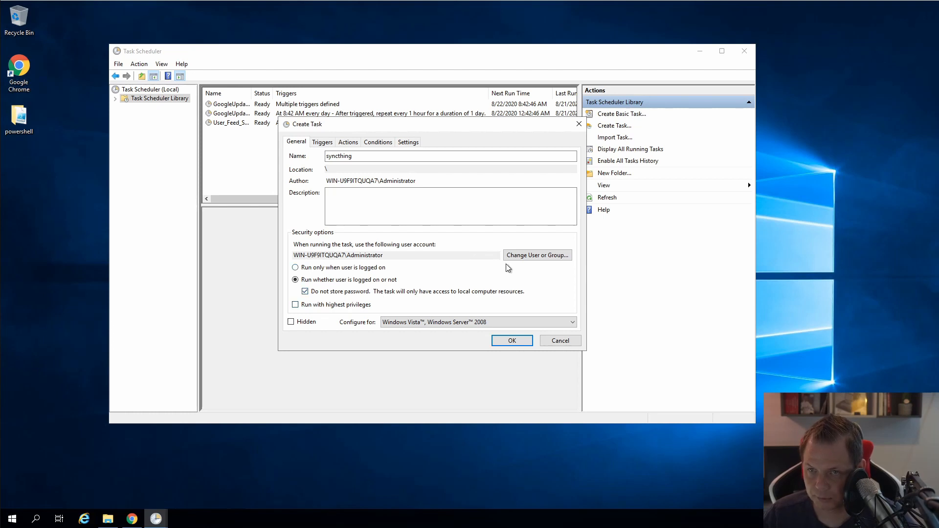
pyautogui.click(322, 142)
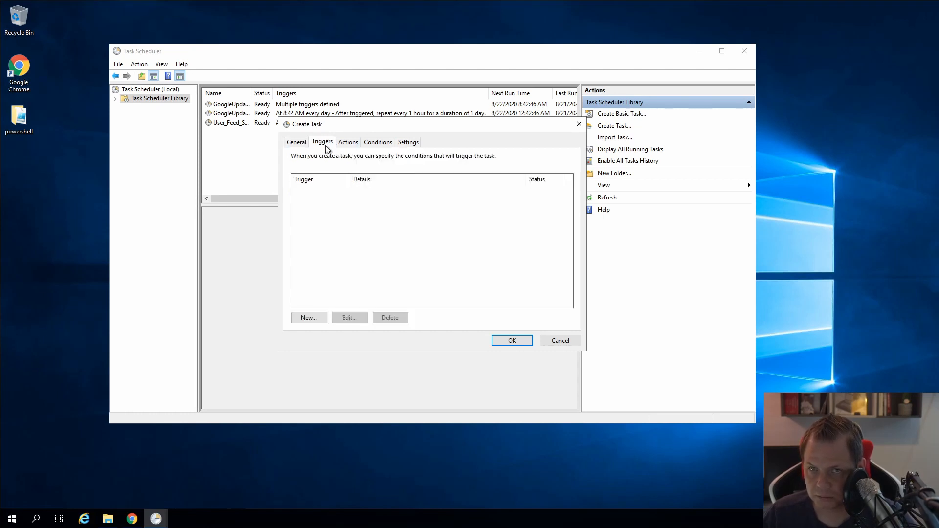
pyautogui.moveTo(321, 310)
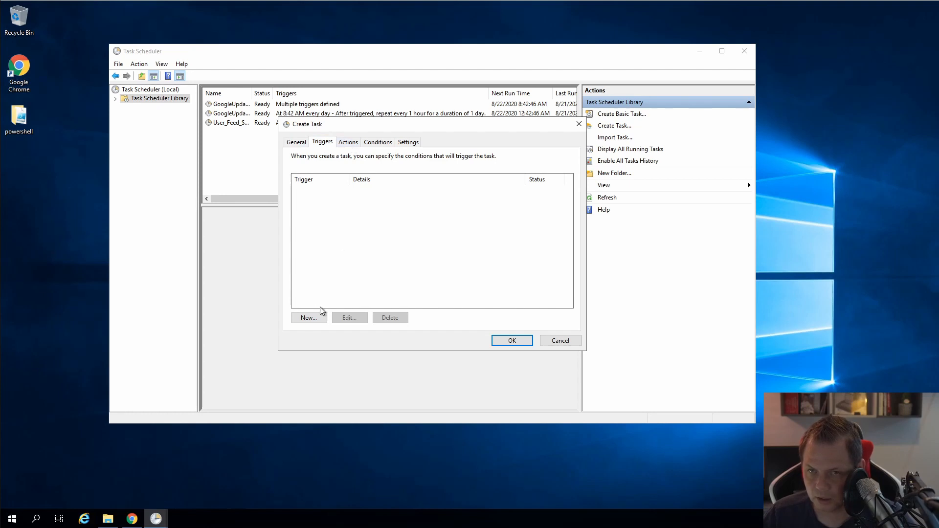
# Step: Add an At startup trigger to the syncthing task
pyautogui.click(309, 318)
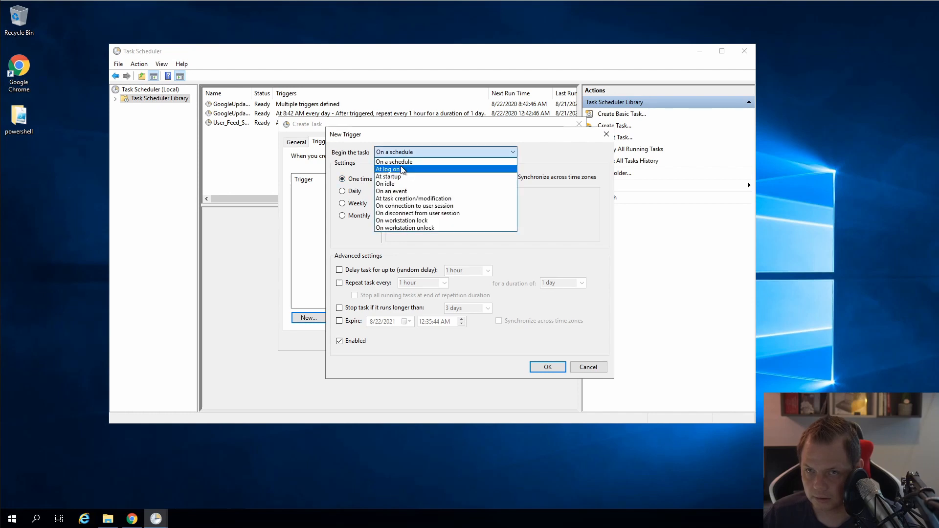
pyautogui.moveTo(411, 176)
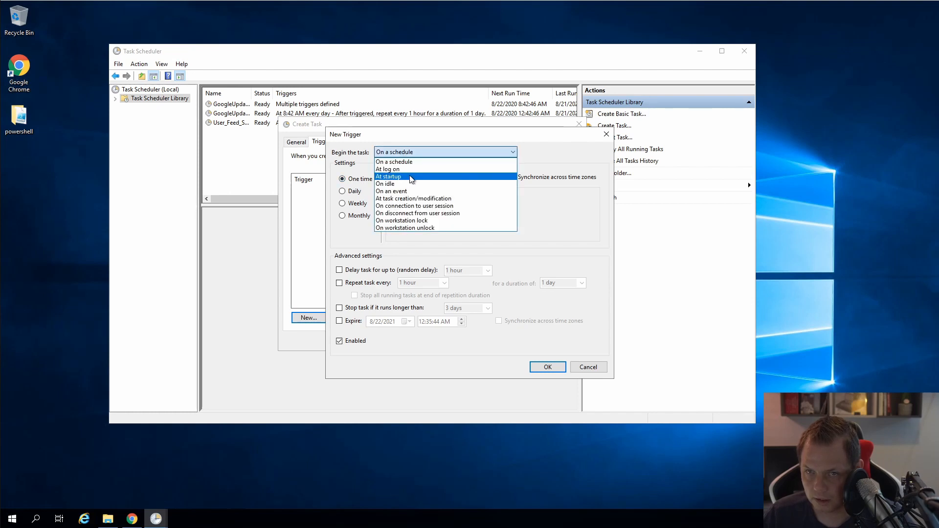
pyautogui.click(388, 176)
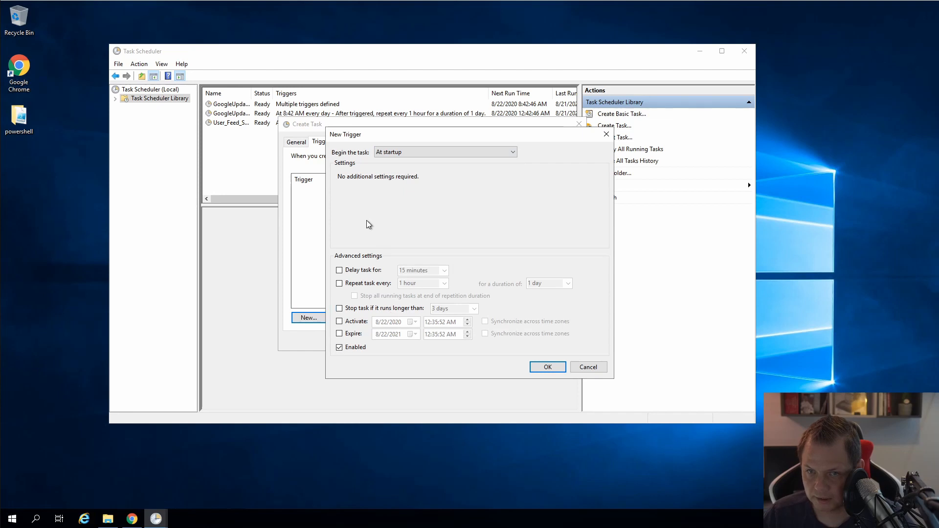
pyautogui.click(548, 367)
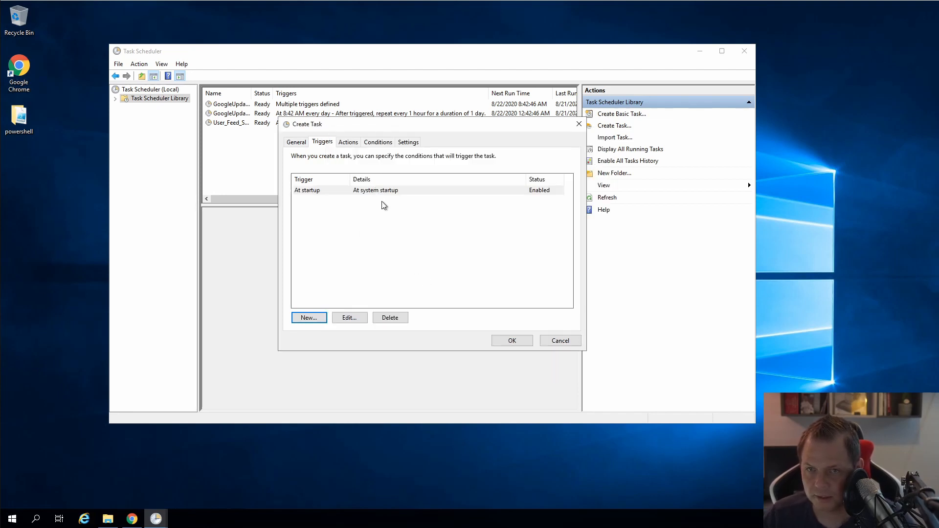
pyautogui.moveTo(349, 147)
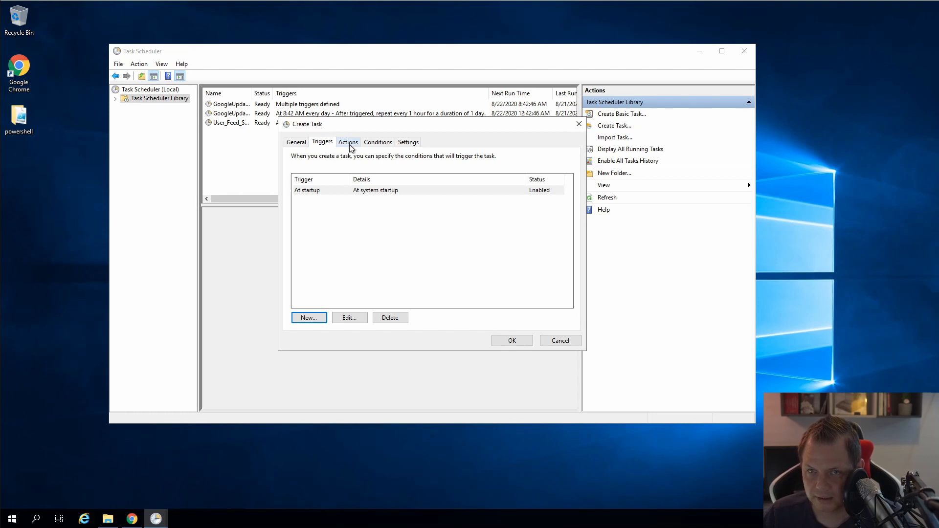
# Step: Add a Start a program action running C:\syncthing\syncthing.exe
pyautogui.click(348, 142)
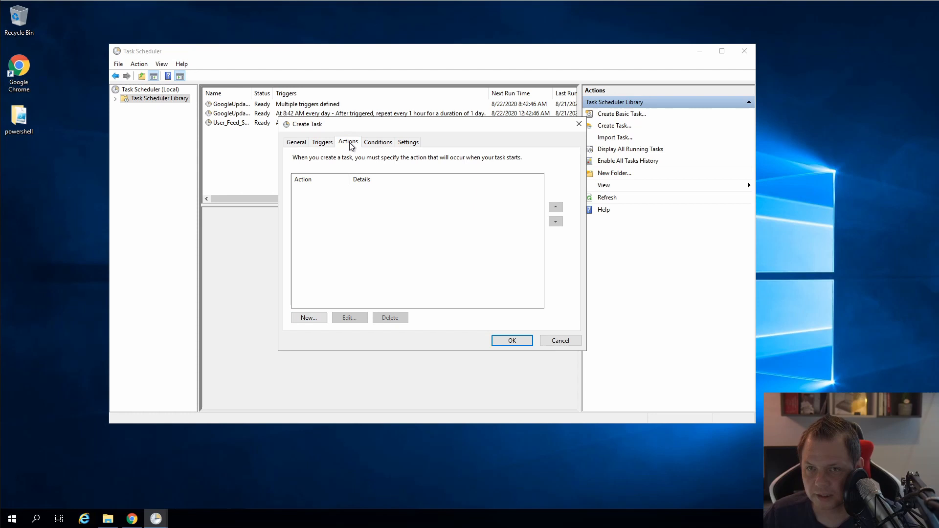
pyautogui.click(309, 317)
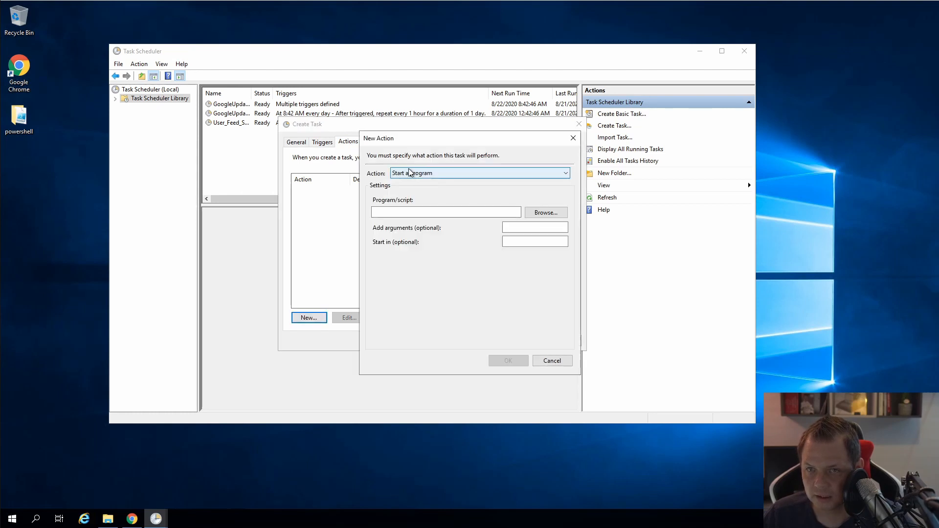
pyautogui.click(546, 212)
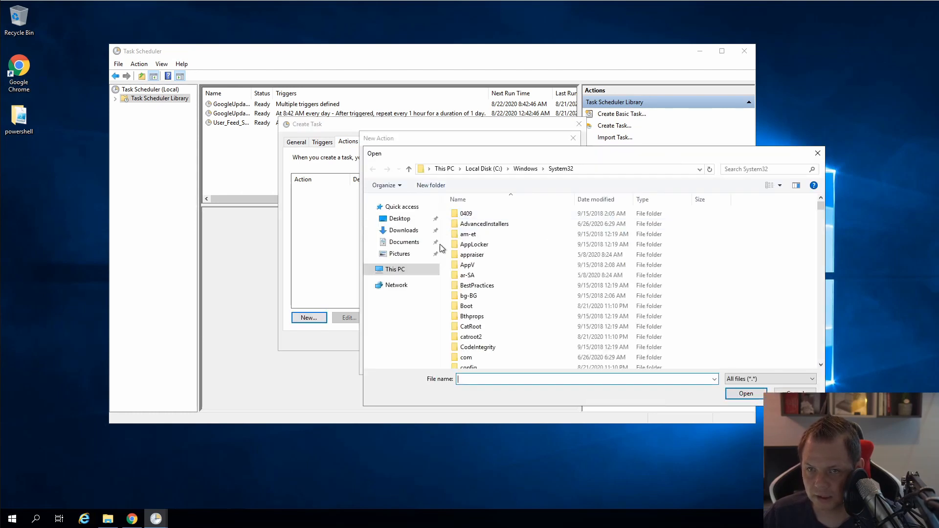
pyautogui.click(394, 270)
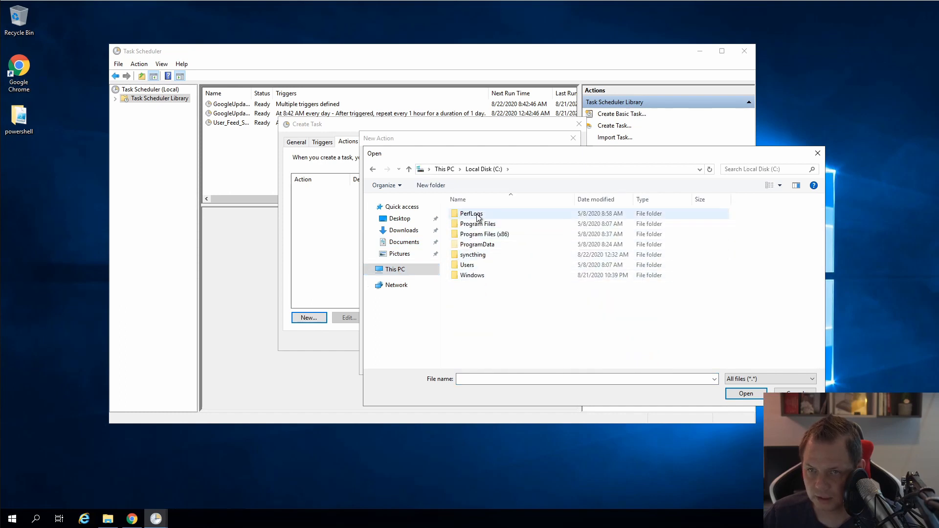
pyautogui.doubleClick(472, 255)
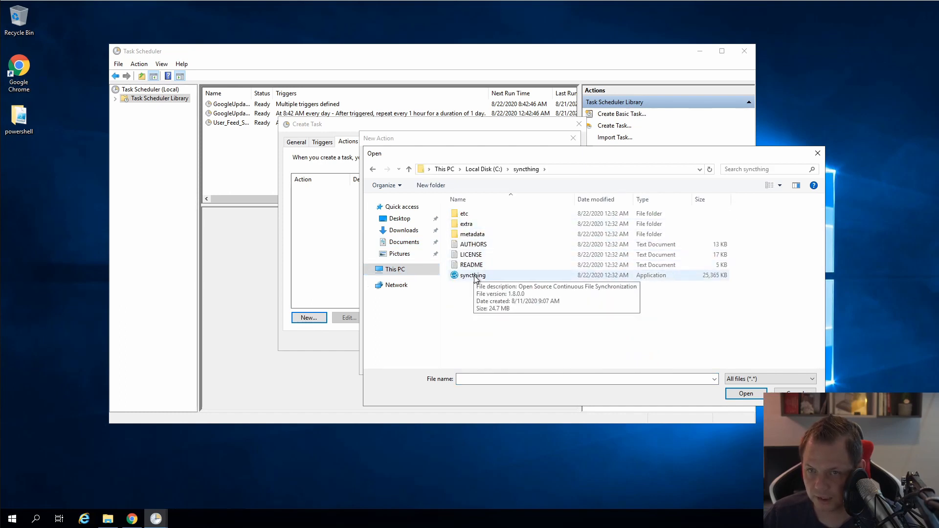
pyautogui.click(747, 394)
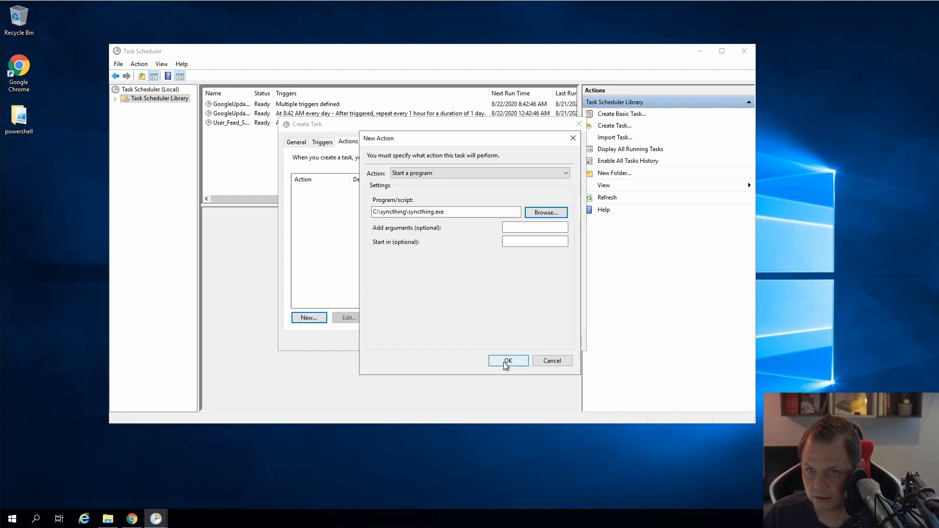
pyautogui.click(508, 361)
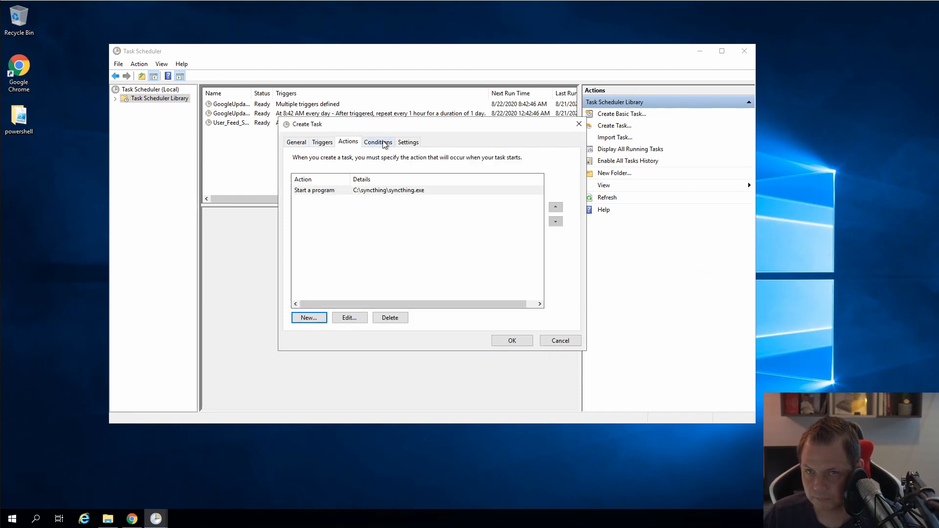
pyautogui.click(409, 142)
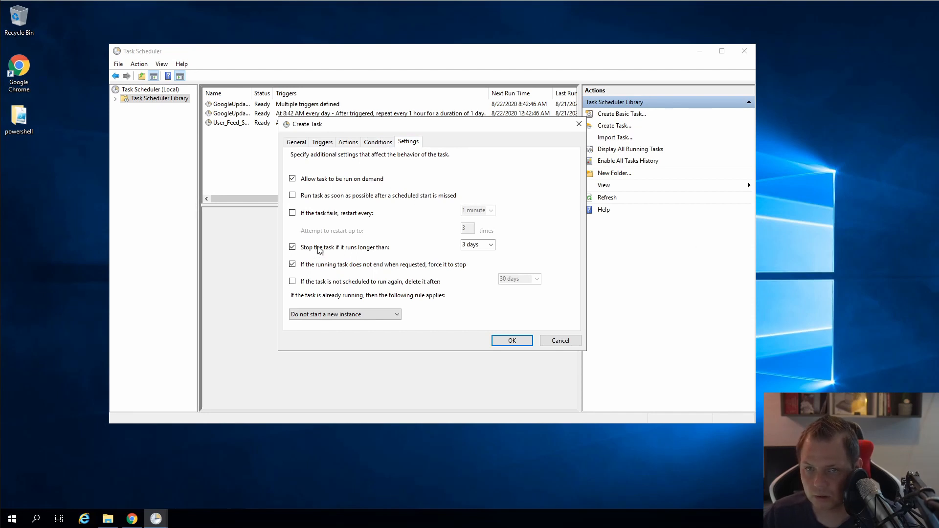
# Step: Remove the run-time limit and force-stop, set restart every 15 minutes on failure, and save
pyautogui.click(292, 247)
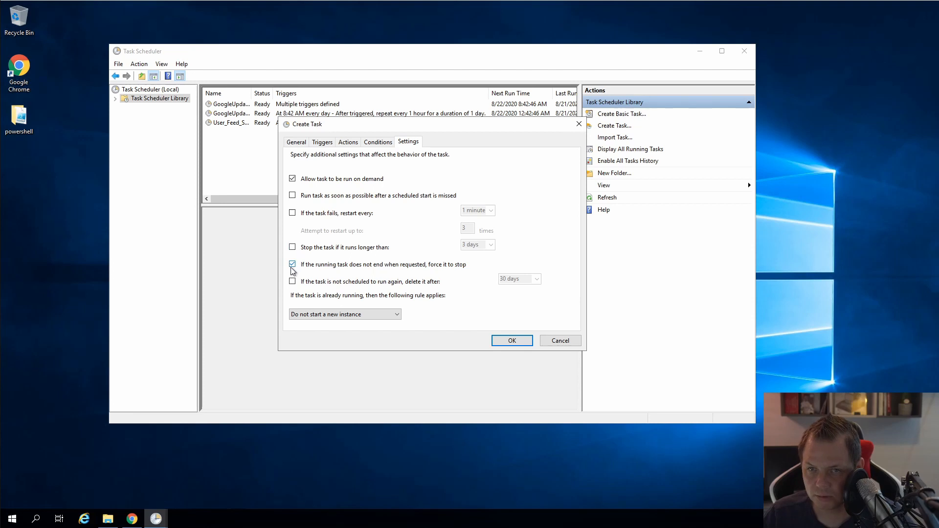
pyautogui.click(292, 265)
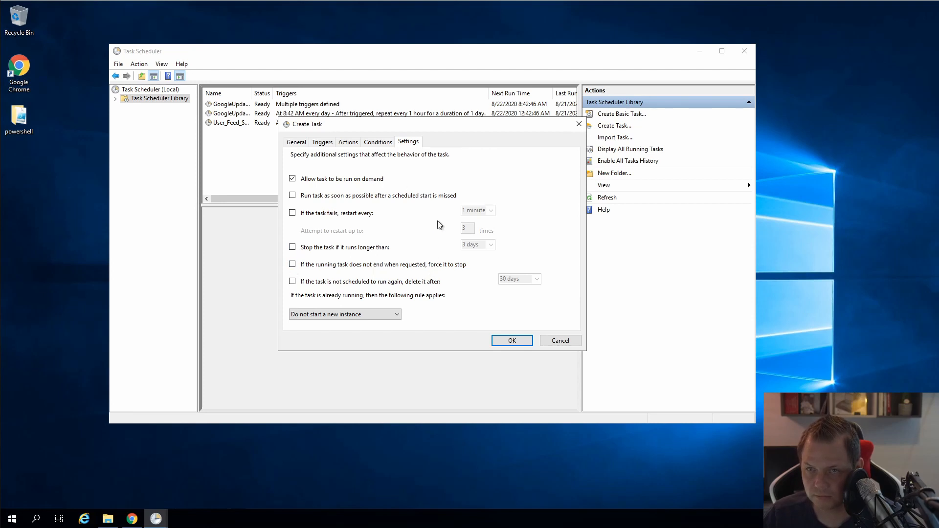
pyautogui.click(292, 196)
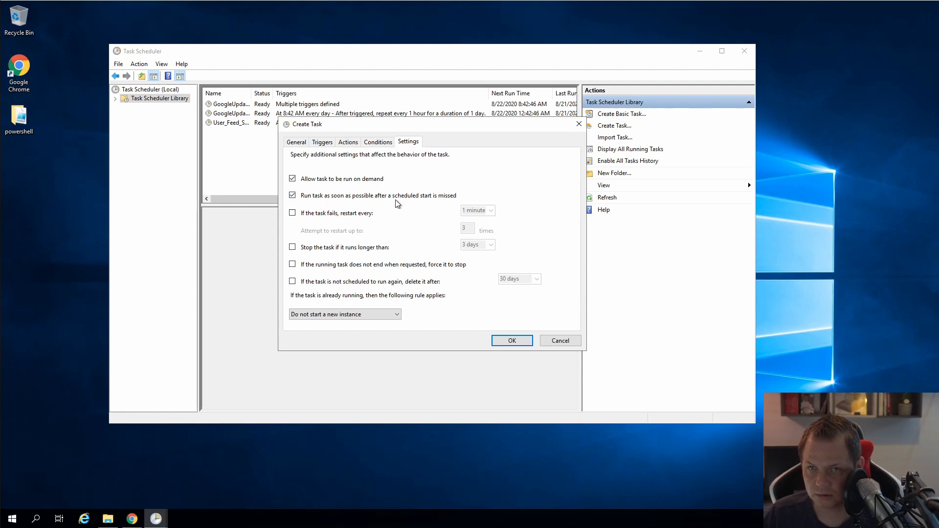
pyautogui.moveTo(438, 199)
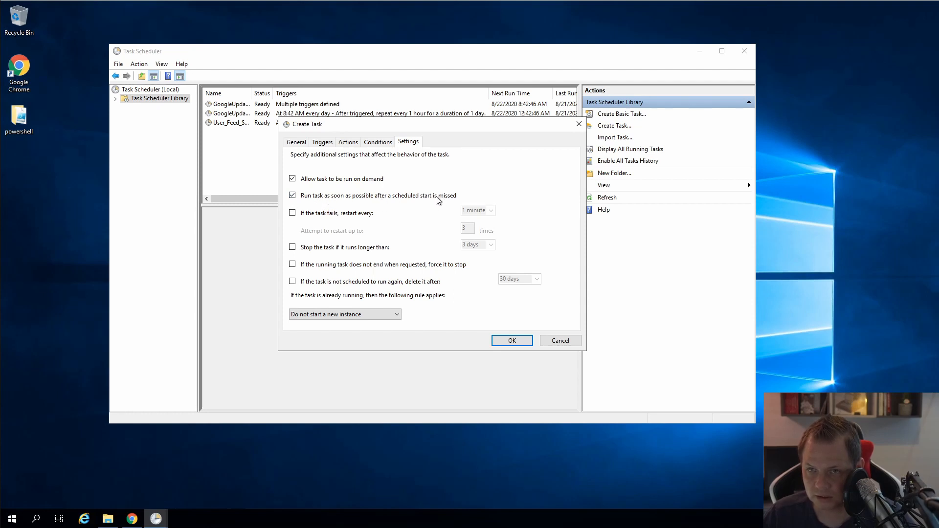
pyautogui.moveTo(396, 201)
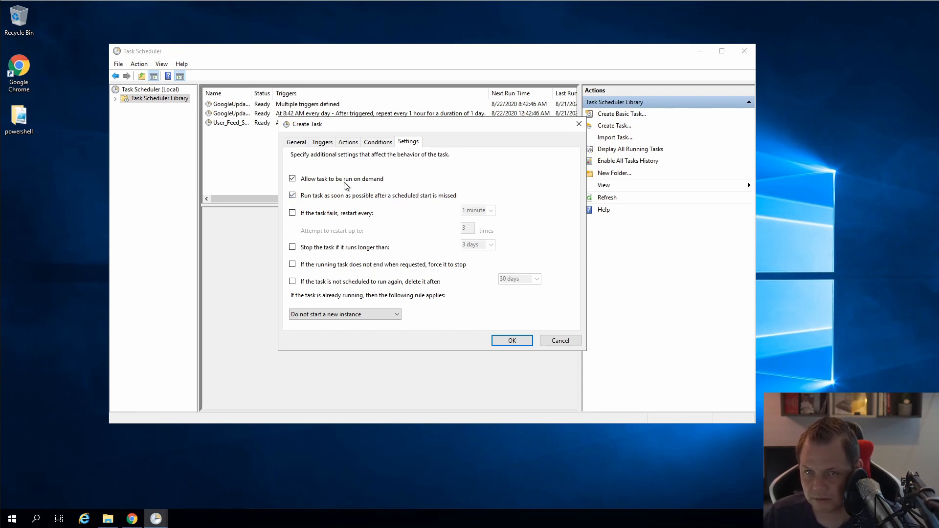
pyautogui.moveTo(270, 148)
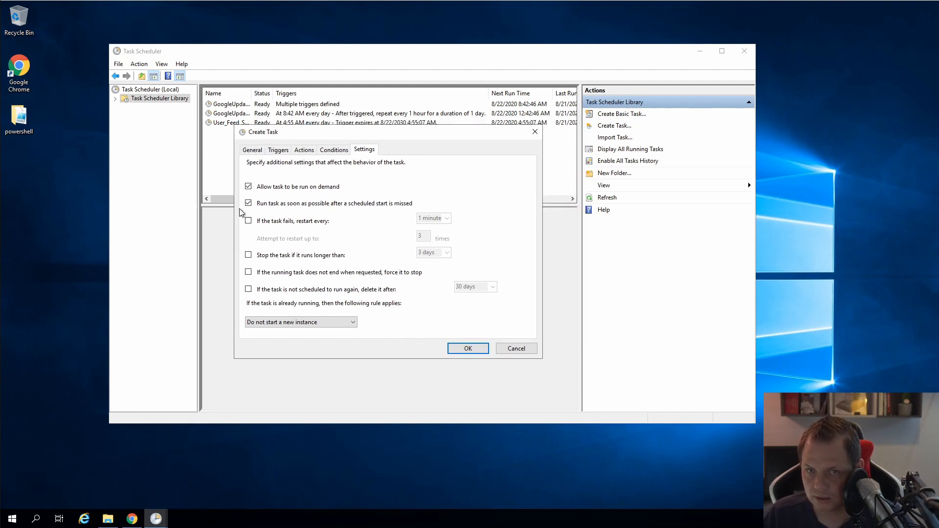
pyautogui.click(248, 203)
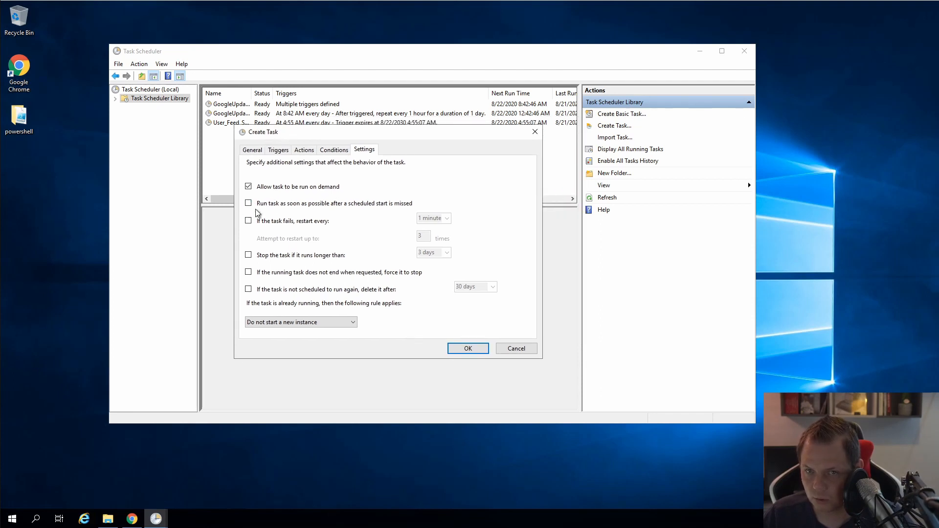
pyautogui.click(248, 220)
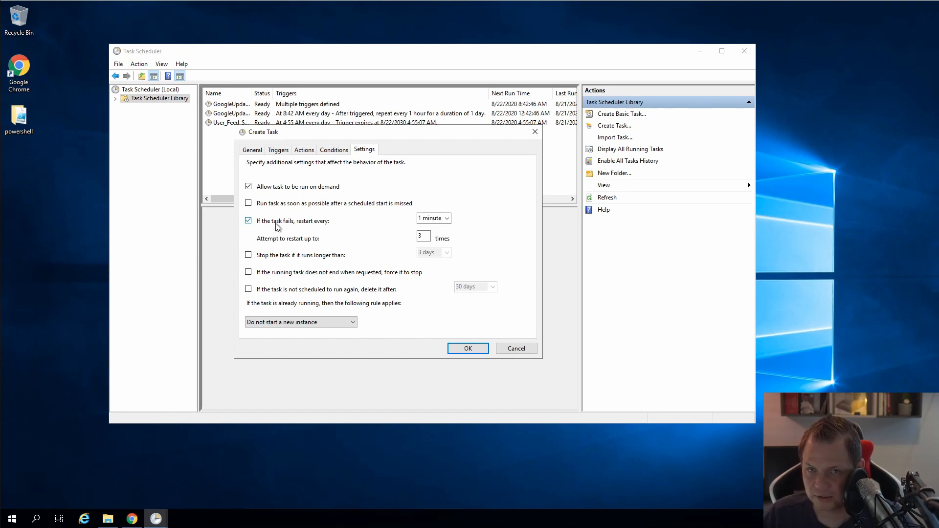
pyautogui.click(446, 218)
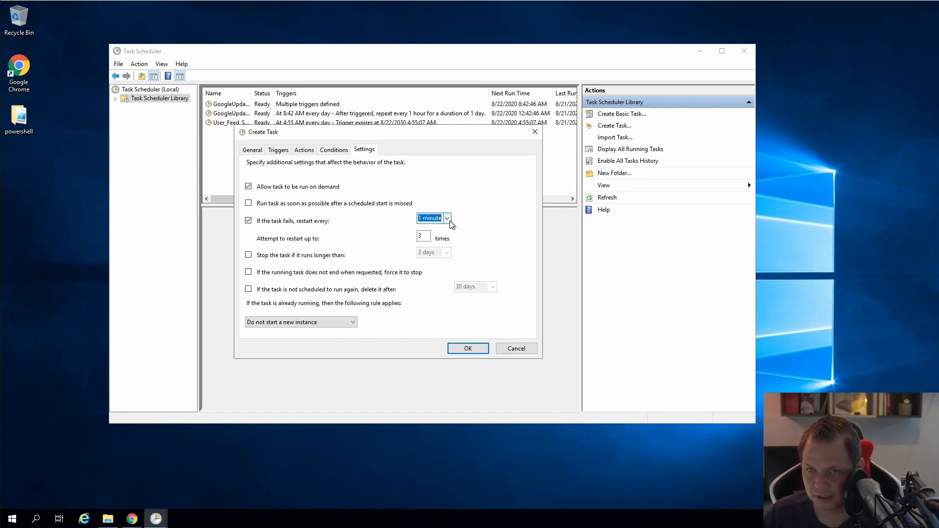
pyautogui.click(446, 219)
pyautogui.write('10')
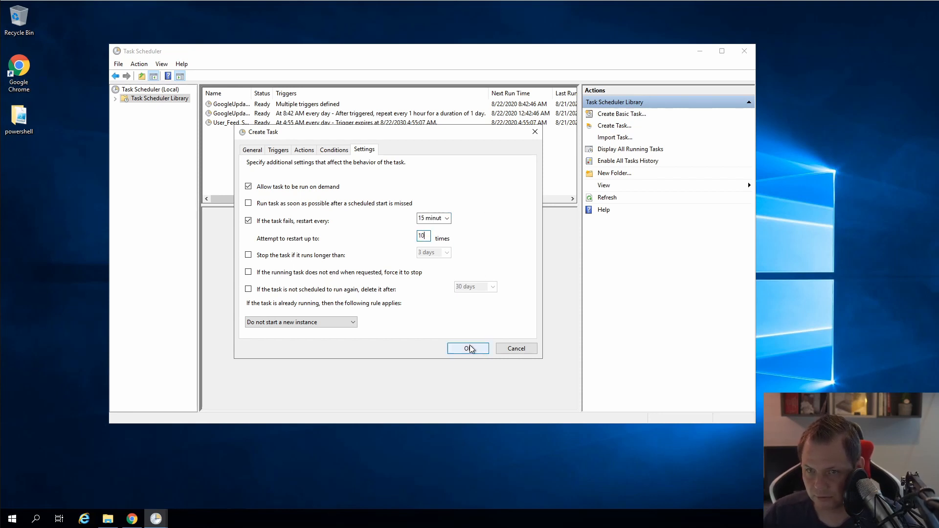
pyautogui.click(467, 349)
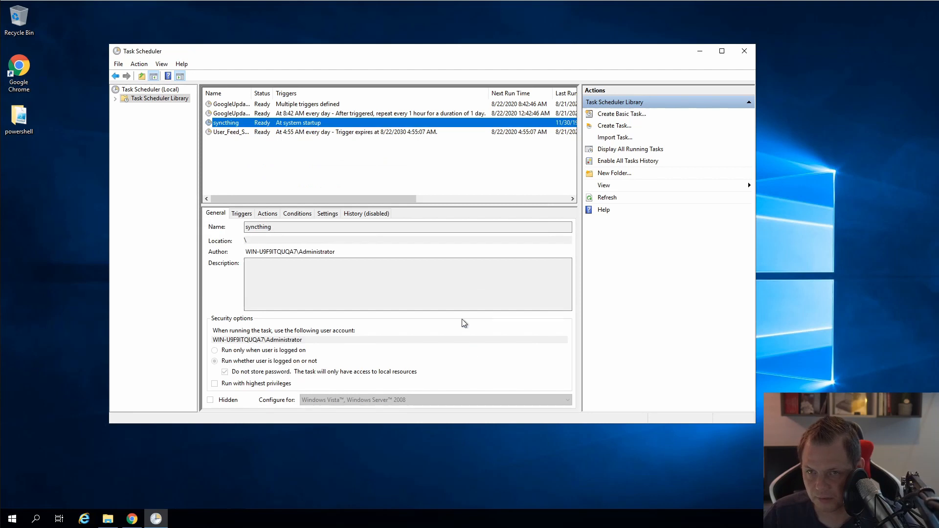
# Step: Run the syncthing scheduled task to open its web interface, then end it
pyautogui.rightClick(226, 123)
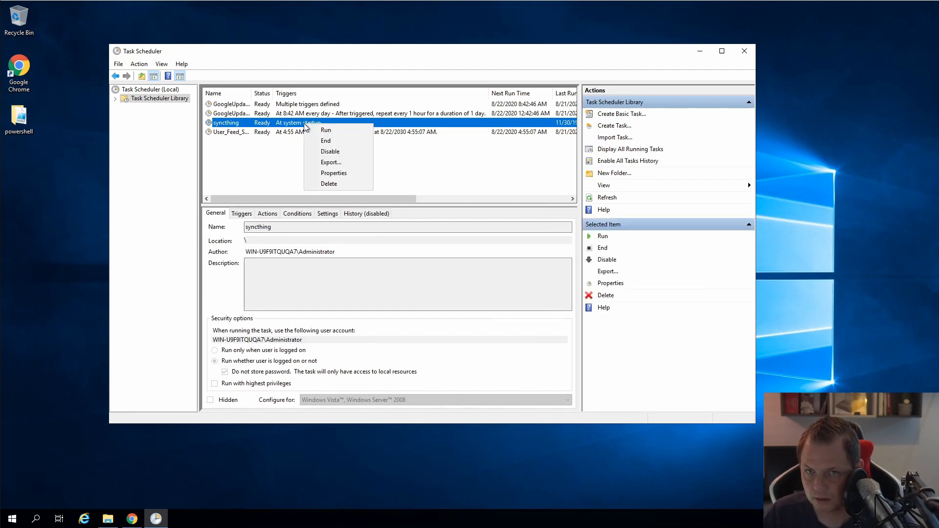
pyautogui.click(326, 130)
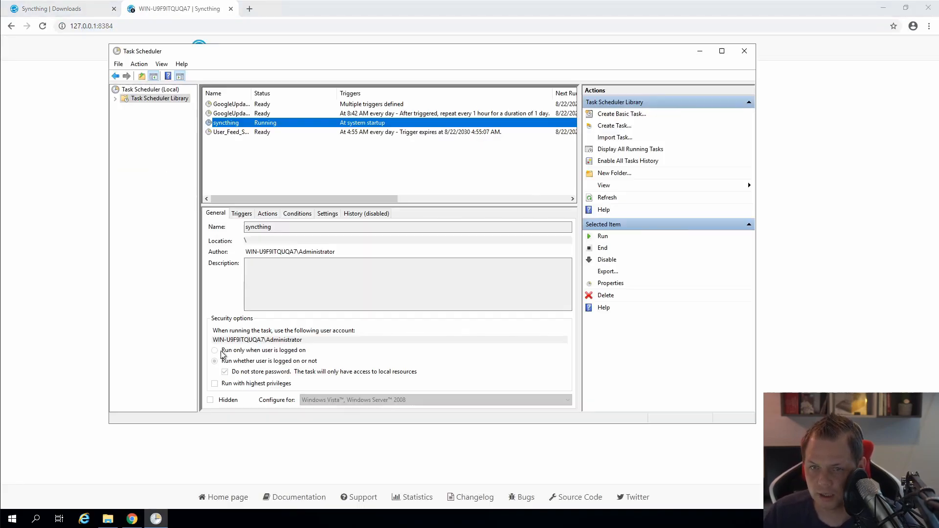
pyautogui.rightClick(226, 123)
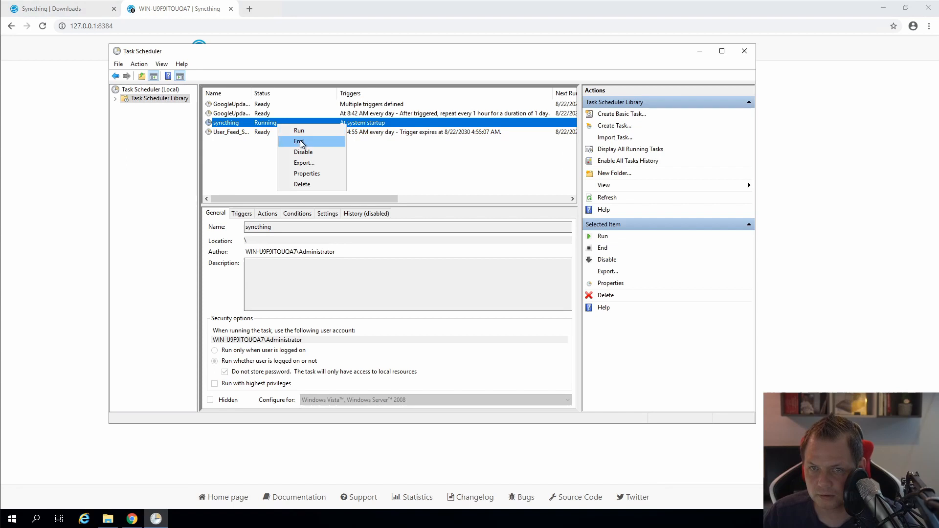
pyautogui.click(298, 141)
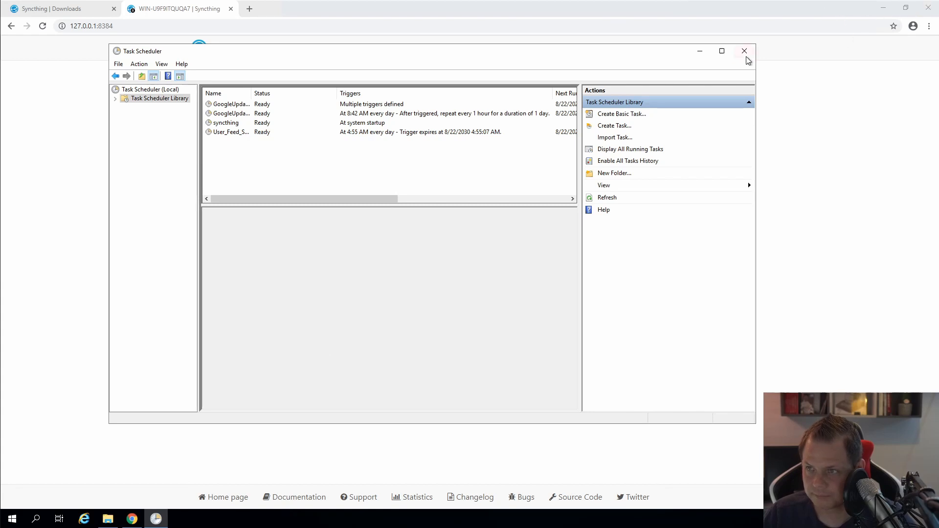
# Step: Close Task Scheduler and restart the server, confirming an unplanned shutdown reason
pyautogui.click(745, 51)
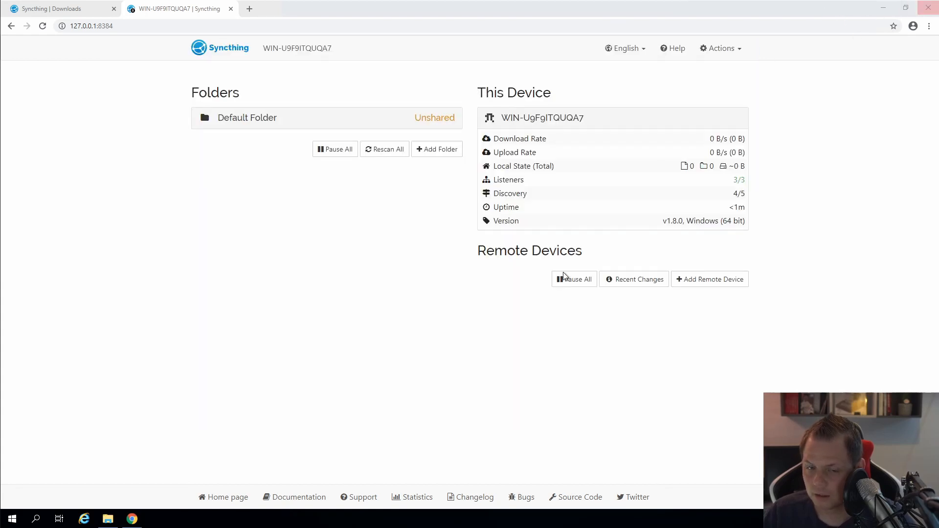
pyautogui.click(12, 519)
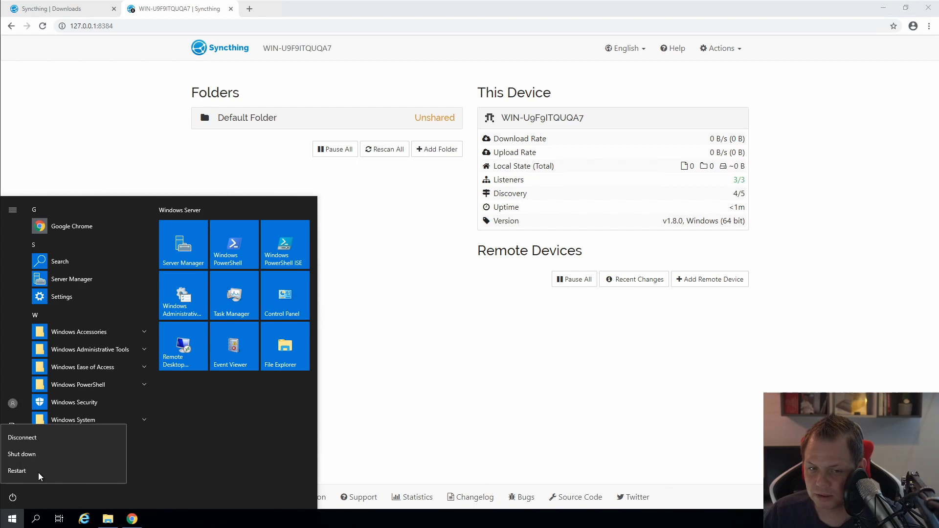
pyautogui.moveTo(39, 457)
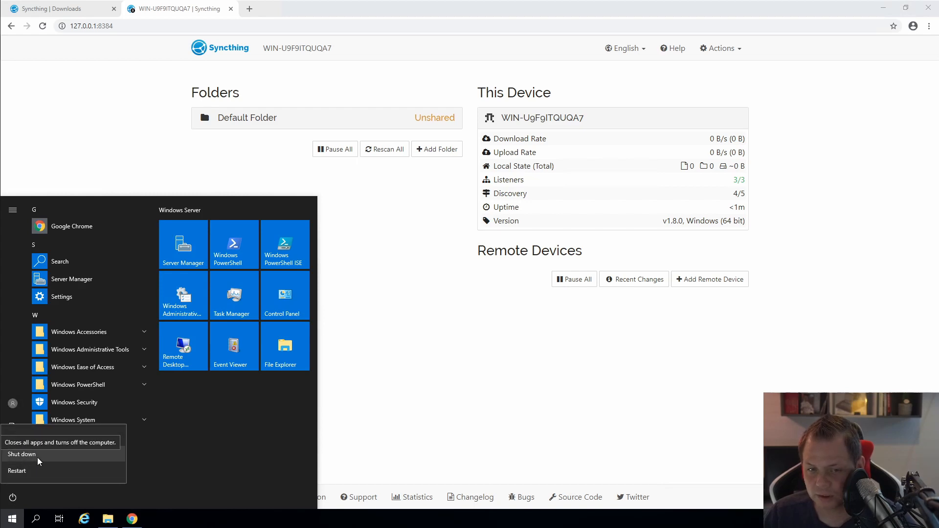
pyautogui.click(22, 455)
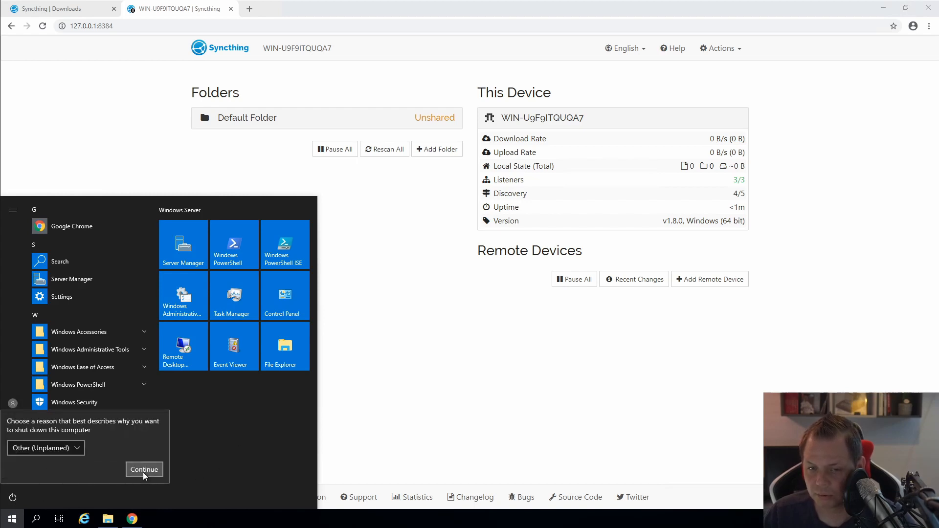
pyautogui.click(144, 469)
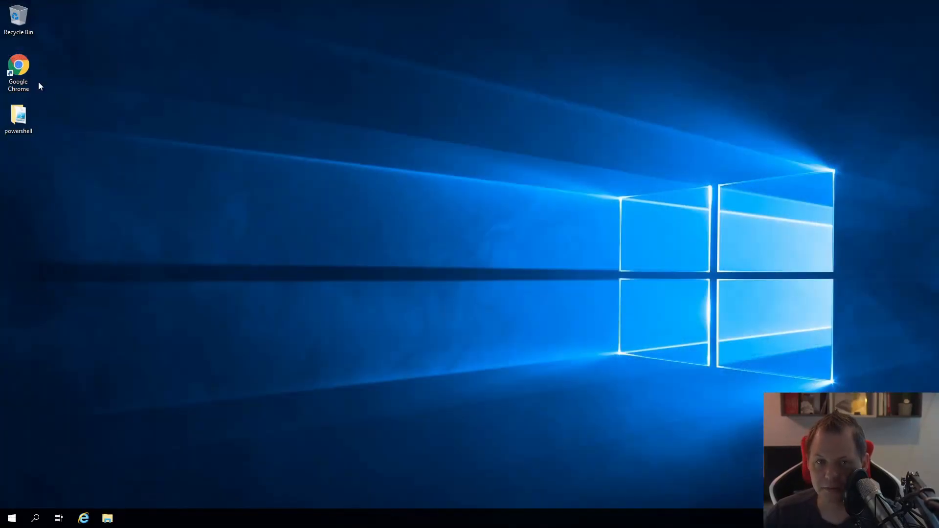
# Step: Launch Chrome, browse to 127.0.0.1:8384, and sign in to Syncthing
pyautogui.doubleClick(18, 65)
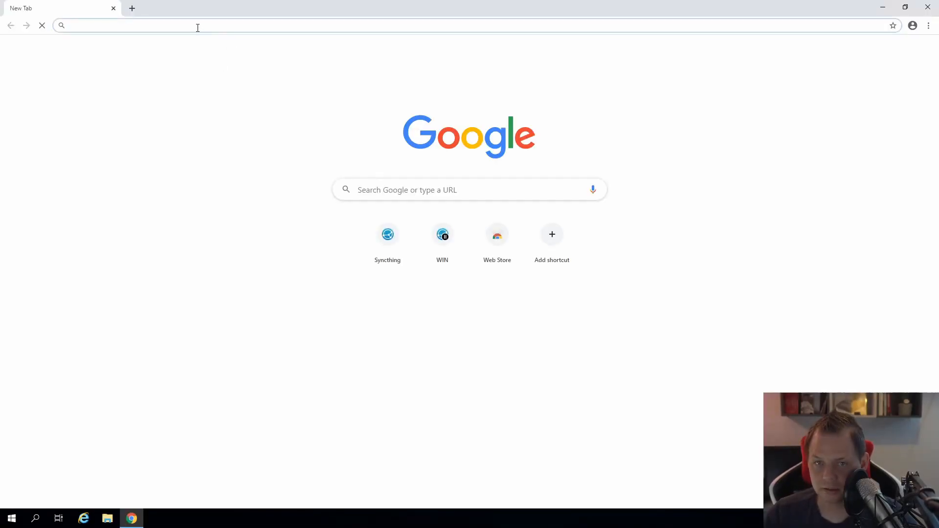
pyautogui.write('127.0.0.1:8384')
pyautogui.write('admin')
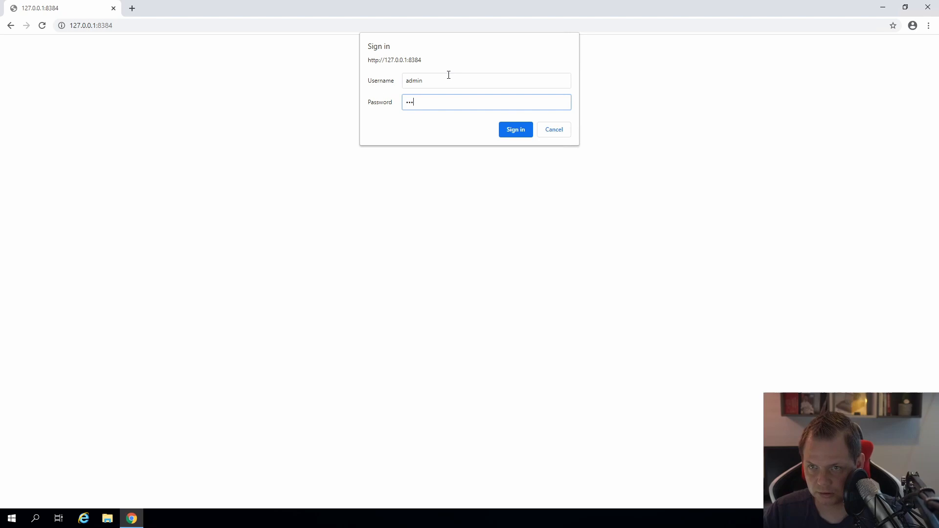
pyautogui.click(516, 129)
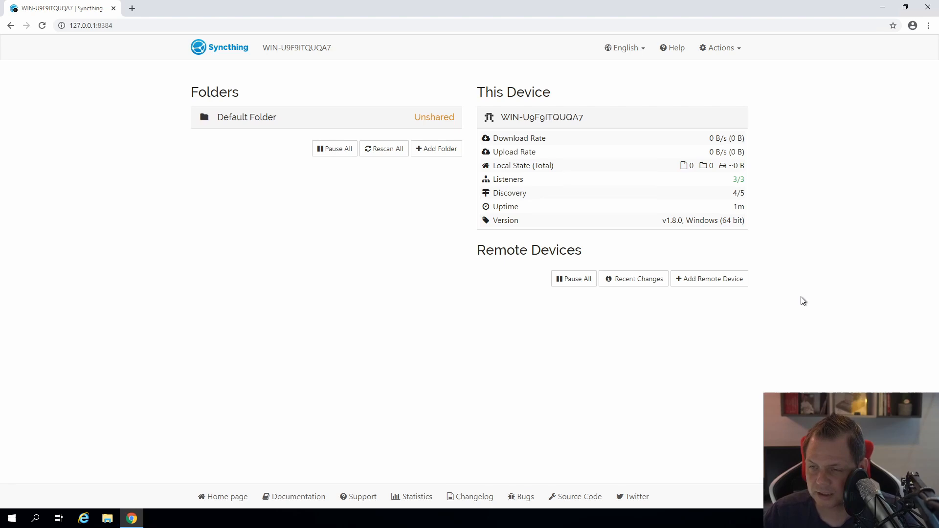
pyautogui.moveTo(346, 350)
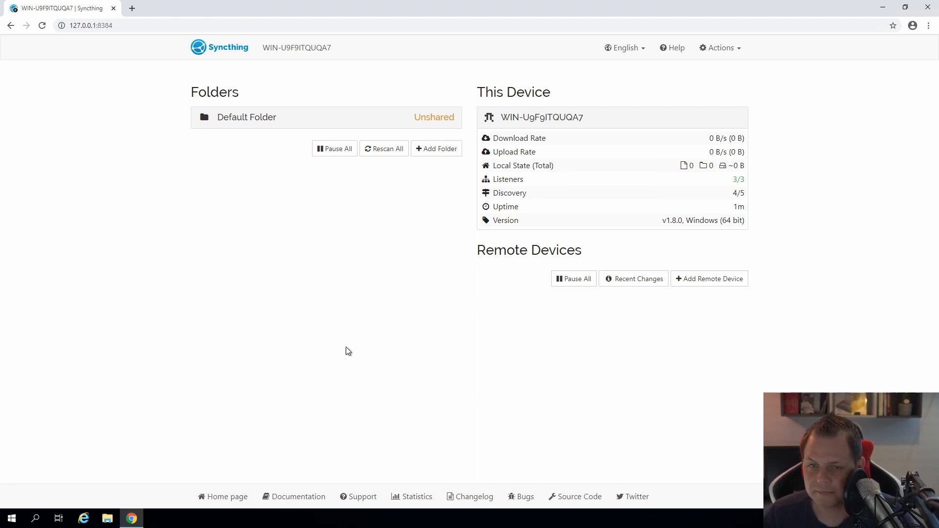